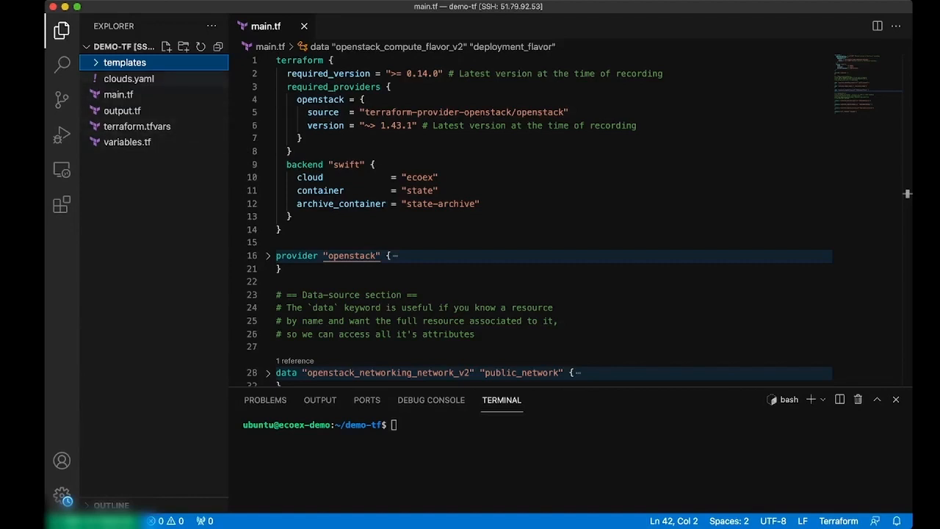
Review clouds.yaml with its ecoex cloud and the user_data_demo.tmpl template, then terraform.tfvars.
left_click(129, 78)
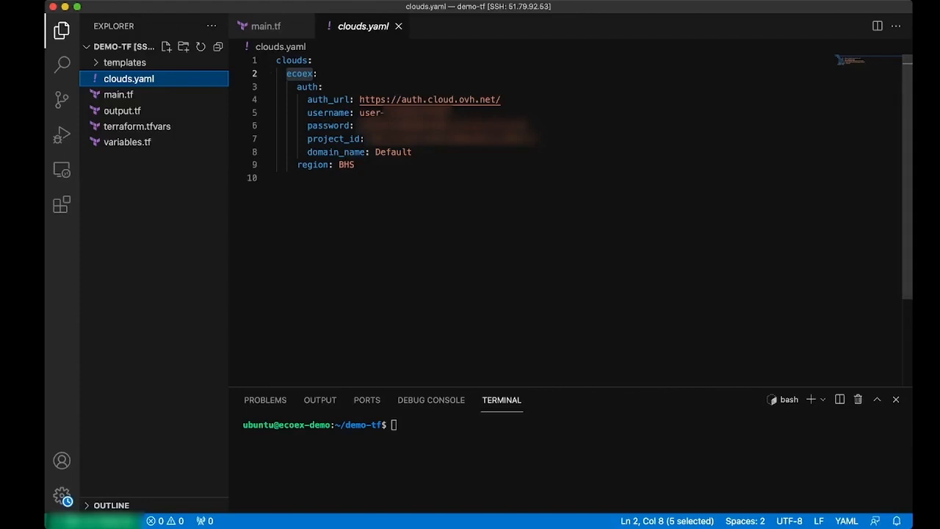
double_click(298, 73)
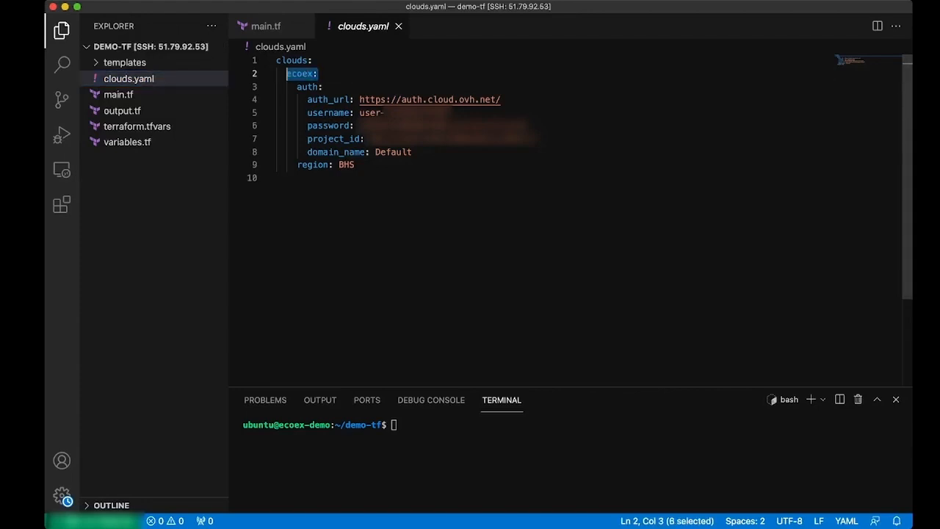
left_click(124, 62)
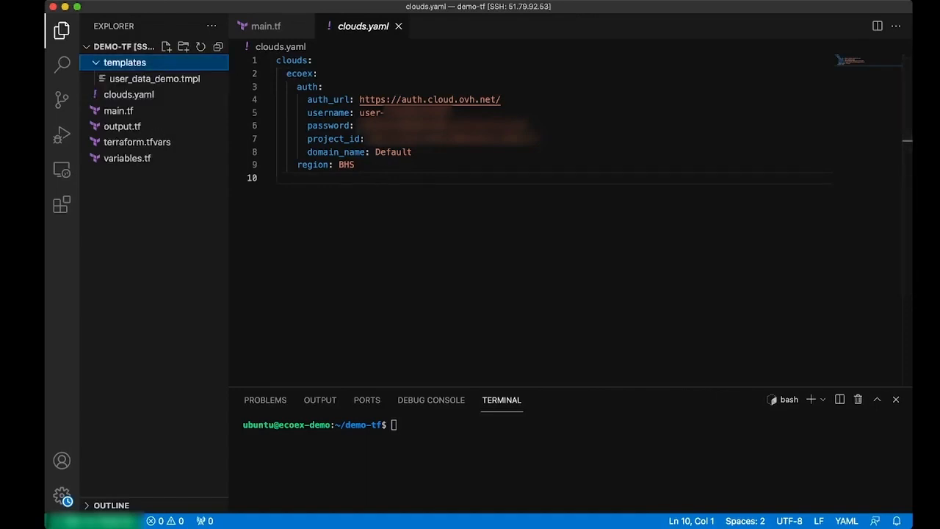
left_click(155, 79)
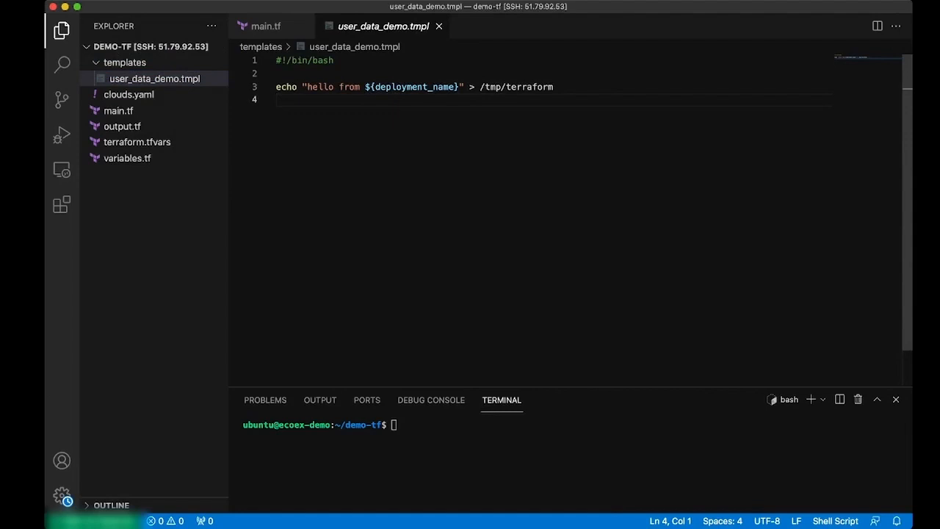
left_click(125, 62)
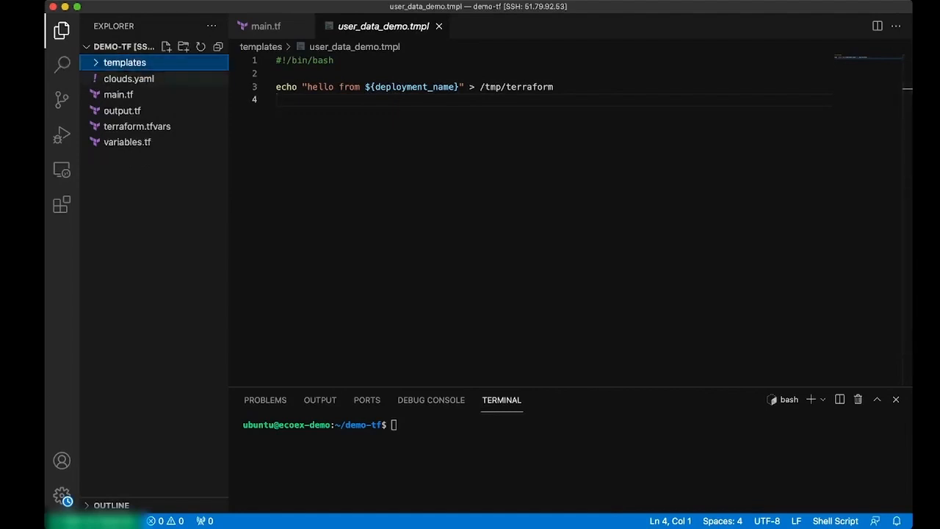
left_click(136, 125)
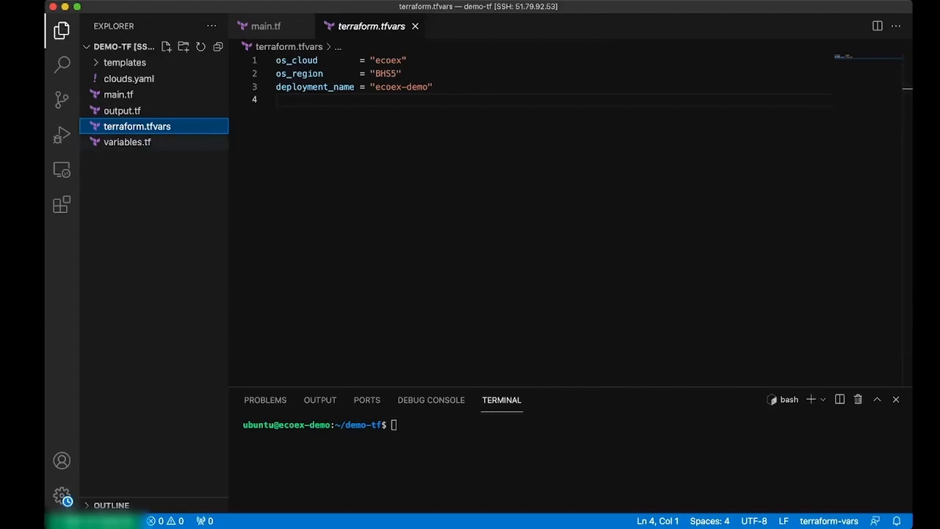
Read variables.tf from the os_cloud type down to the instance_count default.
left_click(127, 142)
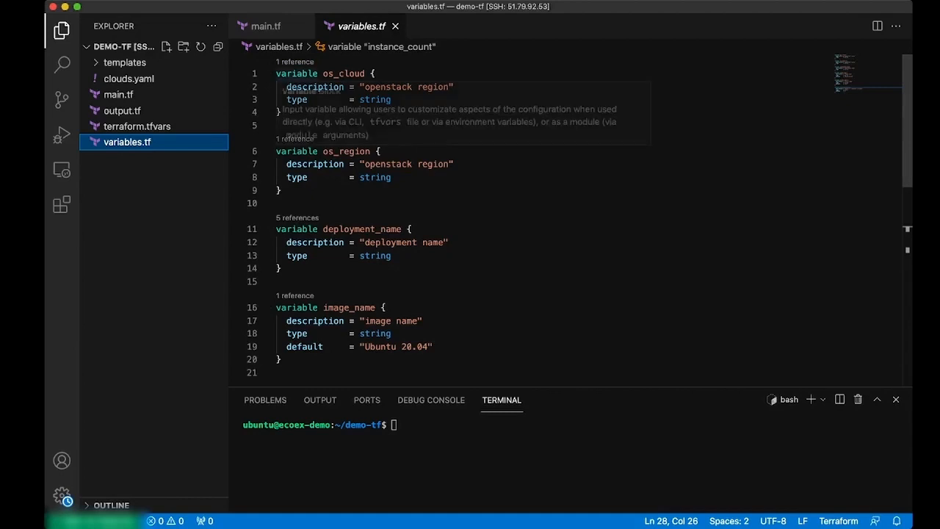
double_click(344, 72)
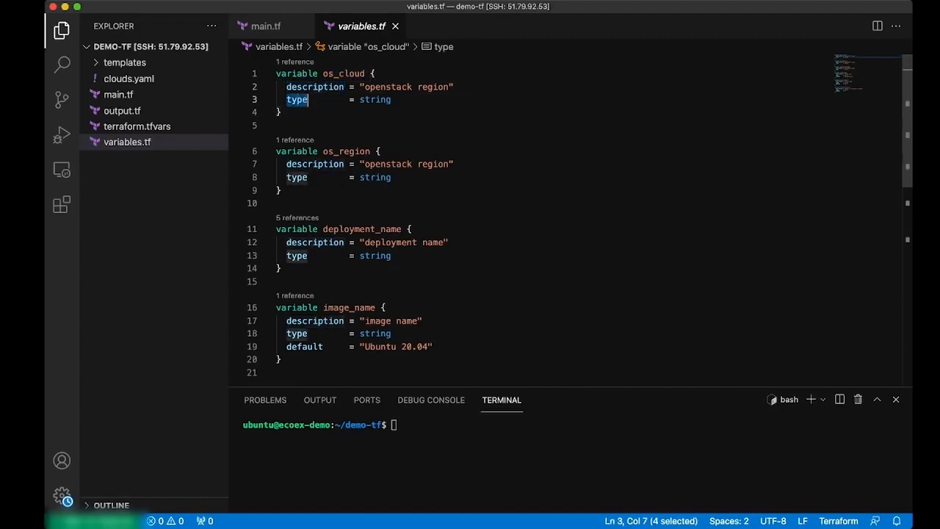
scroll("down", 3)
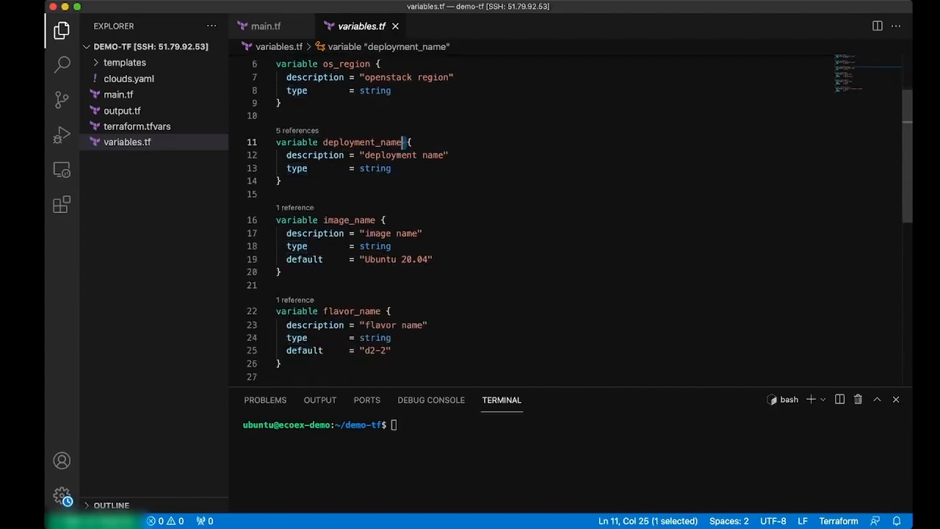
scroll("down", 3)
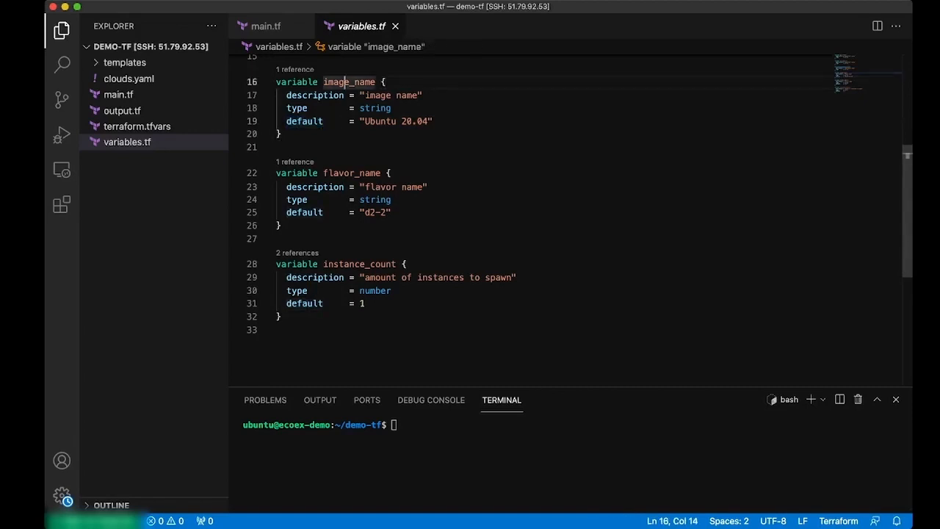
double_click(395, 121)
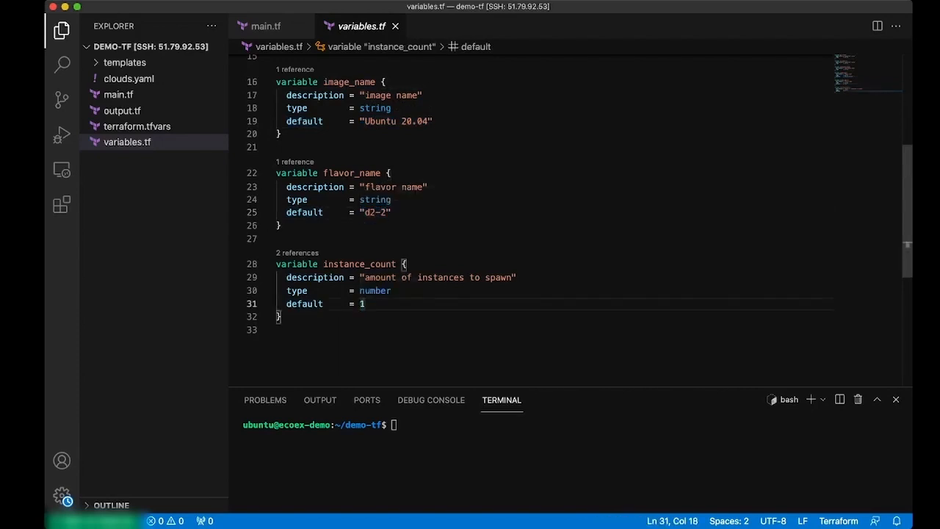
left_click(127, 141)
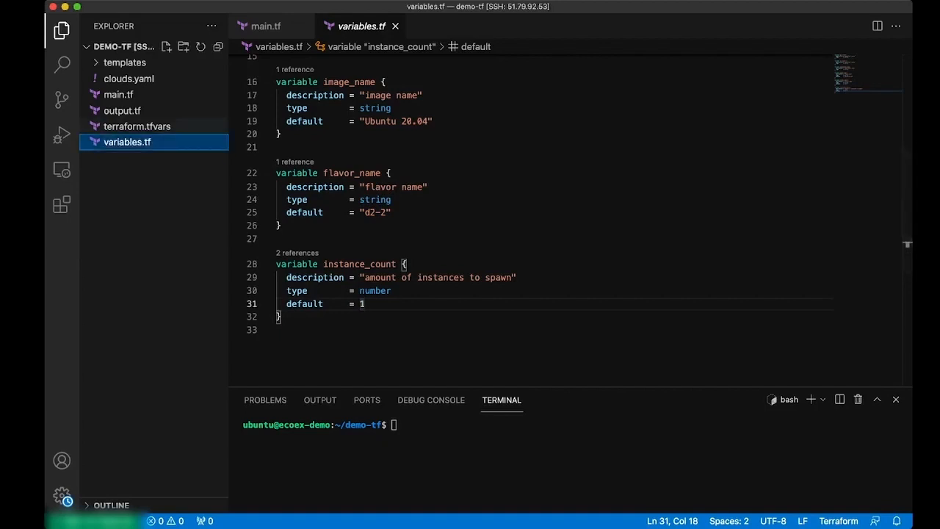
Recheck terraform.tfvars values, including os_region BHS5, then view output.tf.
left_click(137, 126)
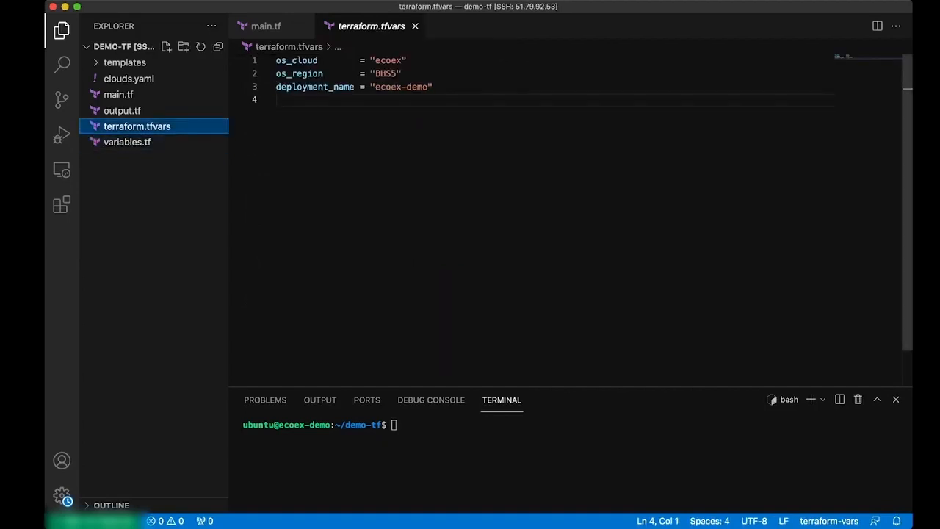
double_click(419, 86)
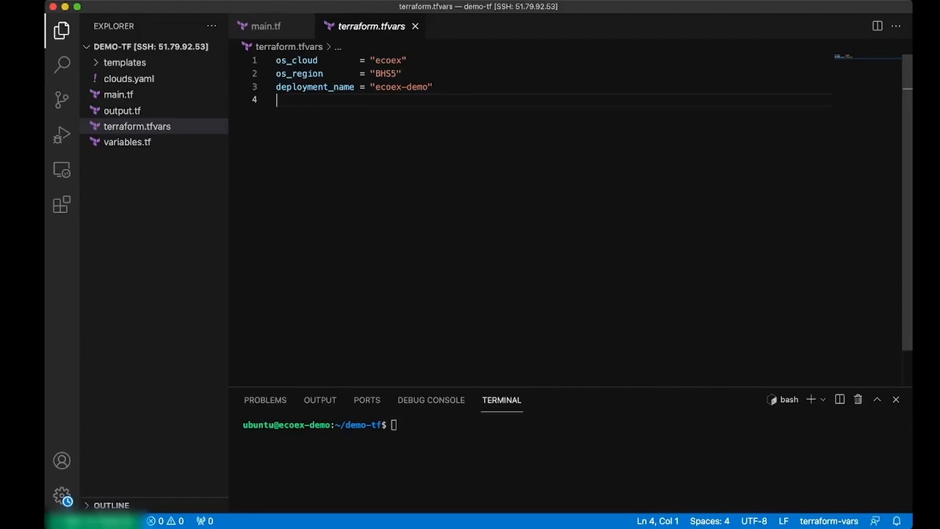
double_click(389, 61)
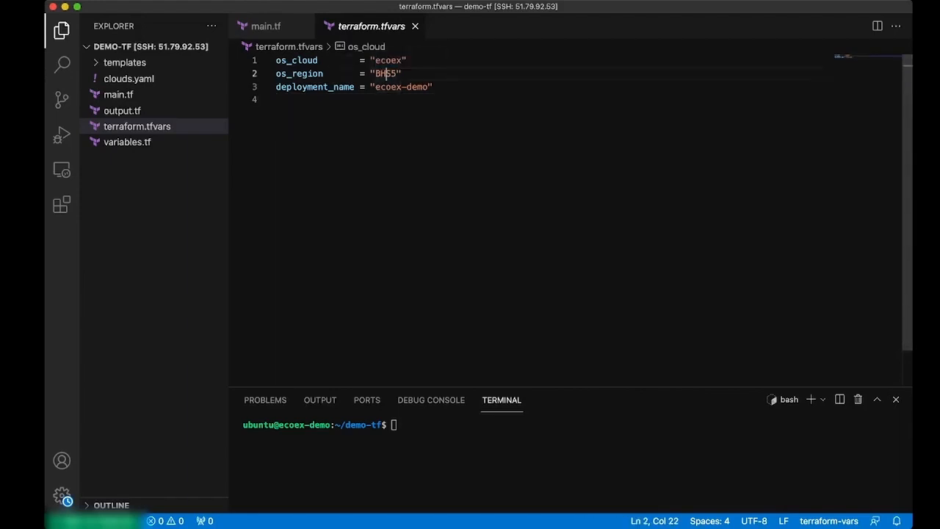
double_click(385, 73)
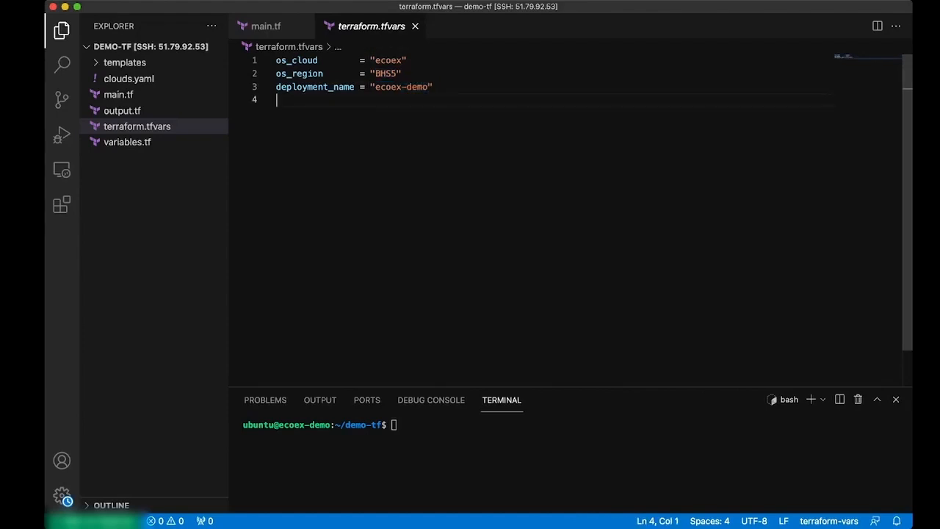
left_click(122, 110)
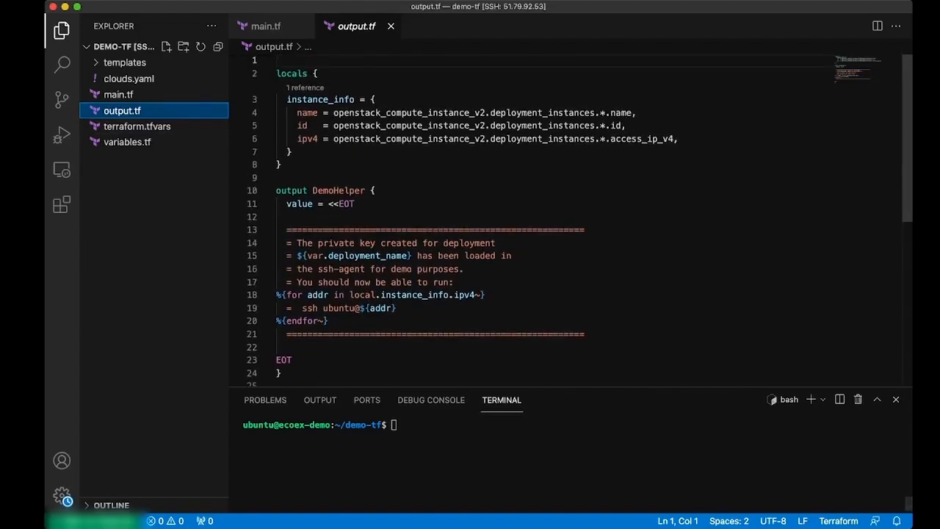
Highlight a line while reading through output.tf's locals and DemoHelper output.
double_click(290, 191)
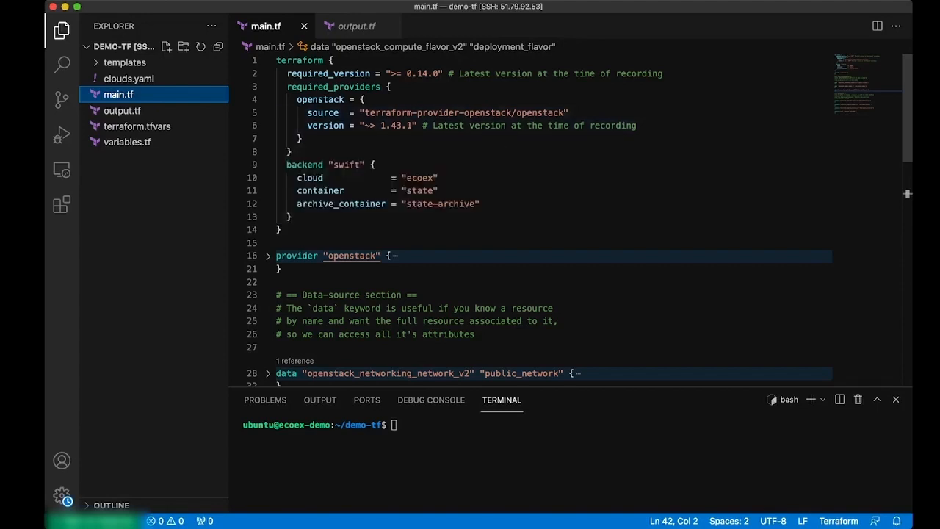
double_click(299, 60)
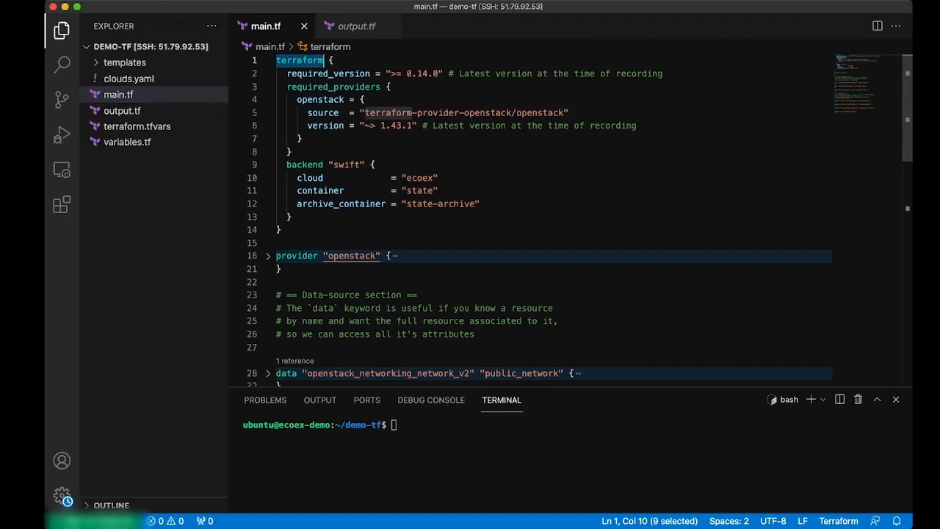
left_click(350, 190)
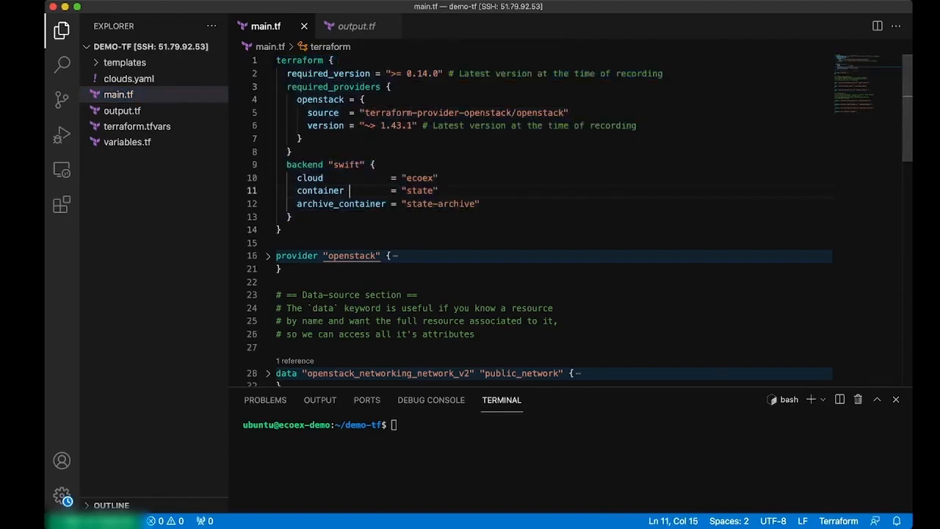
double_click(327, 74)
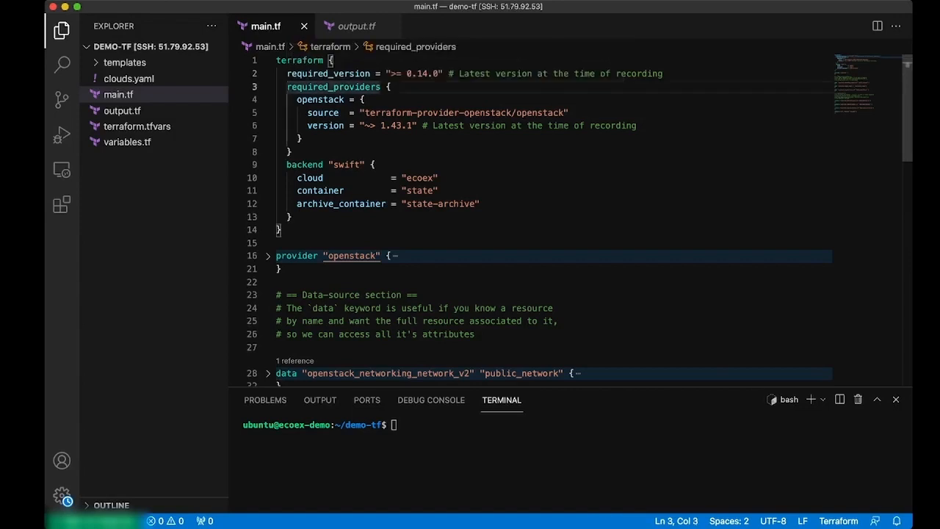
left_click_drag(288, 86, 303, 139)
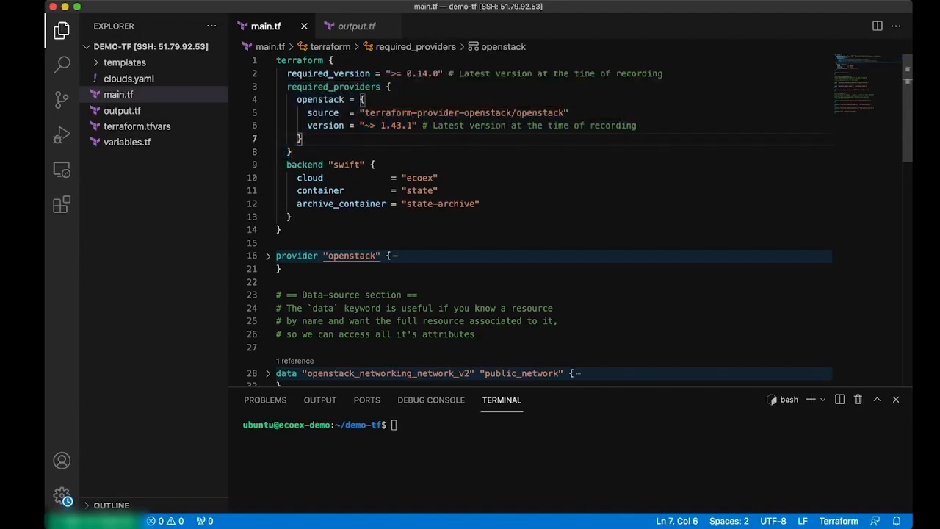
double_click(463, 112)
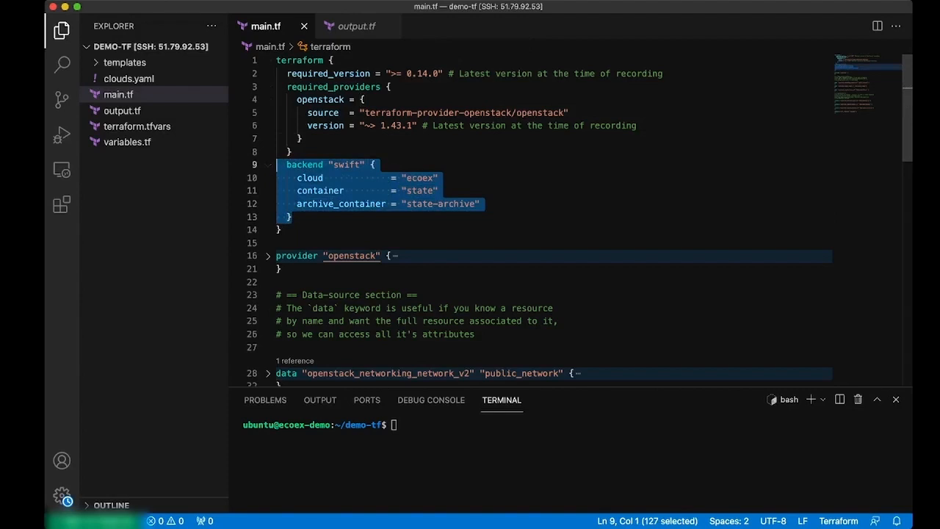
left_click(382, 203)
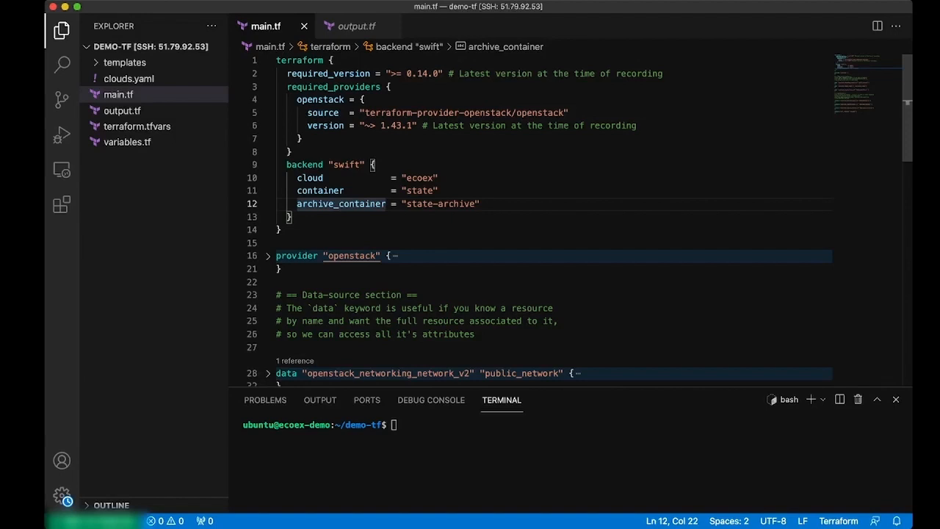
left_click_drag(297, 178, 290, 217)
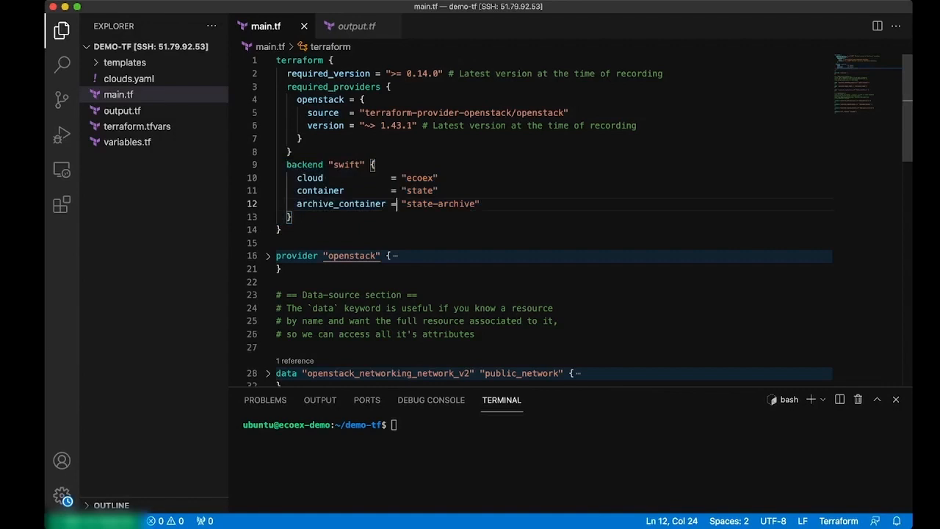
double_click(419, 178)
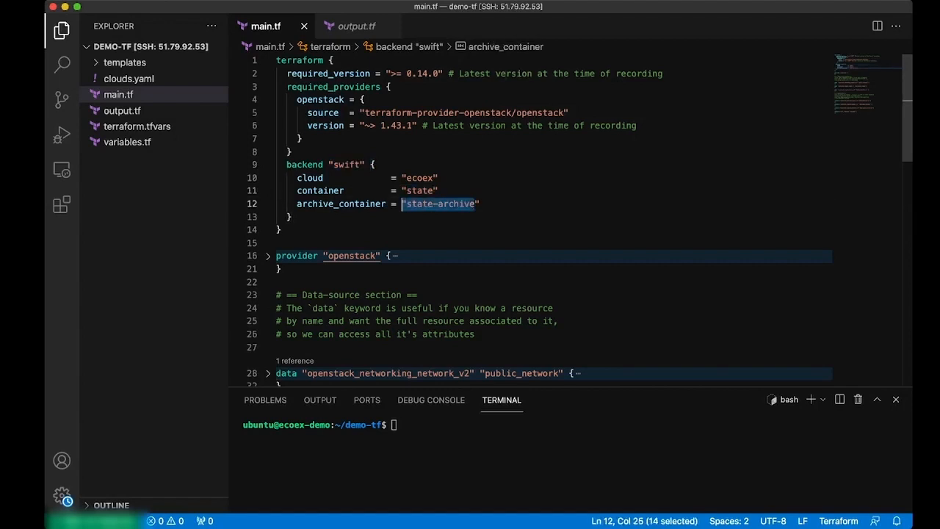
scroll("down", 3)
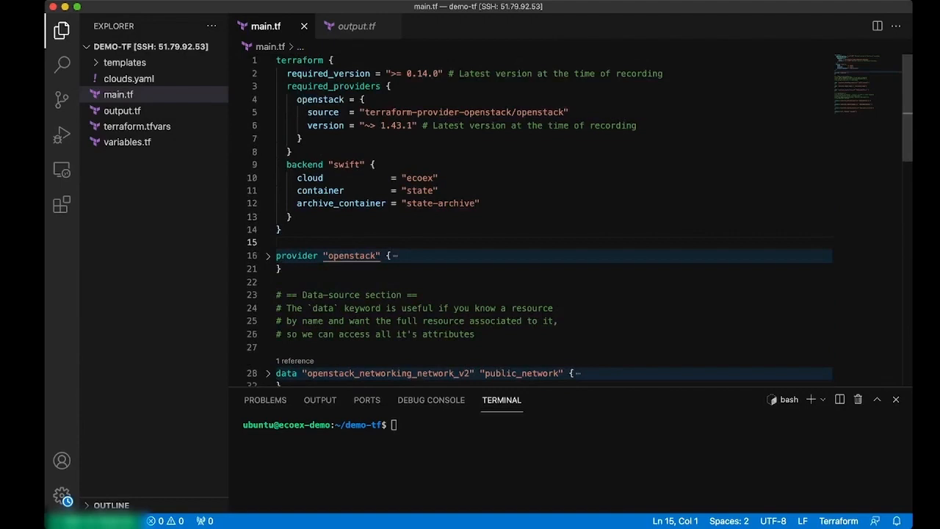
Unfold the openstack provider block and highlight its region setting.
left_click(268, 256)
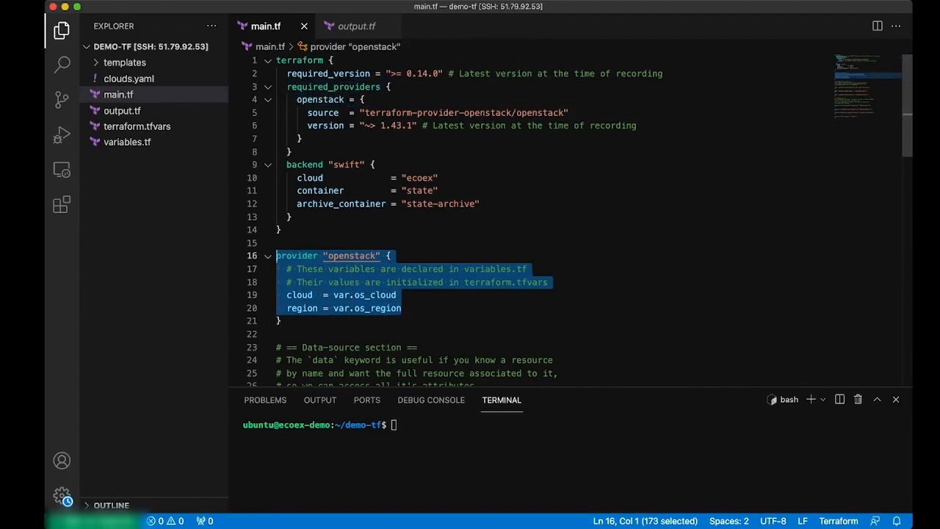
left_click(402, 308)
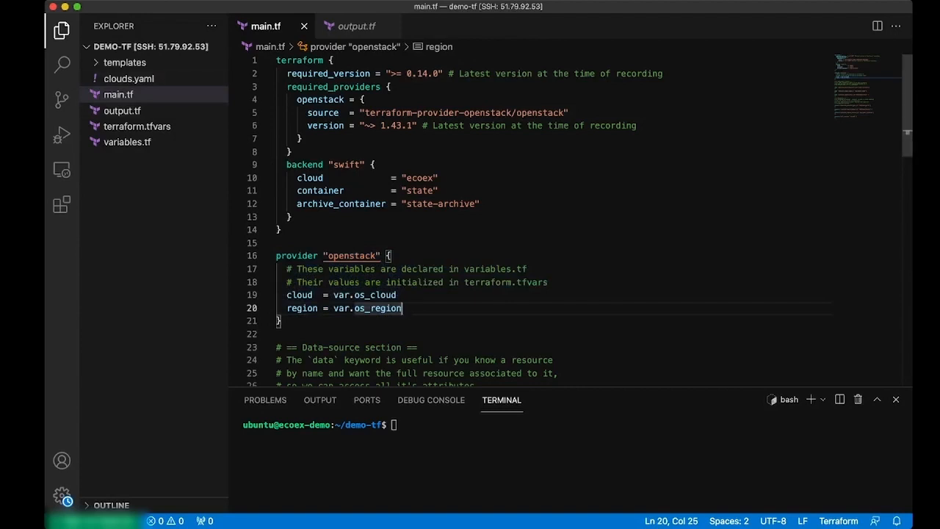
double_click(299, 295)
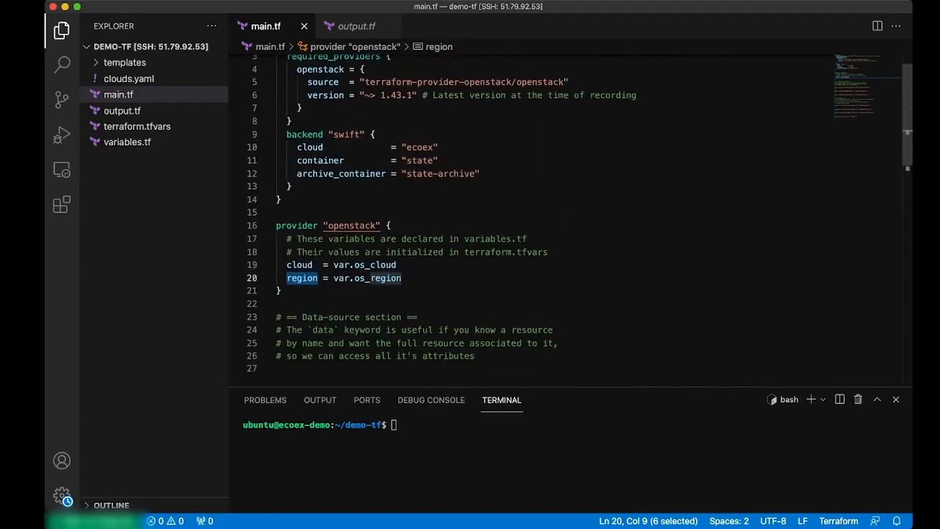
scroll("down", 3)
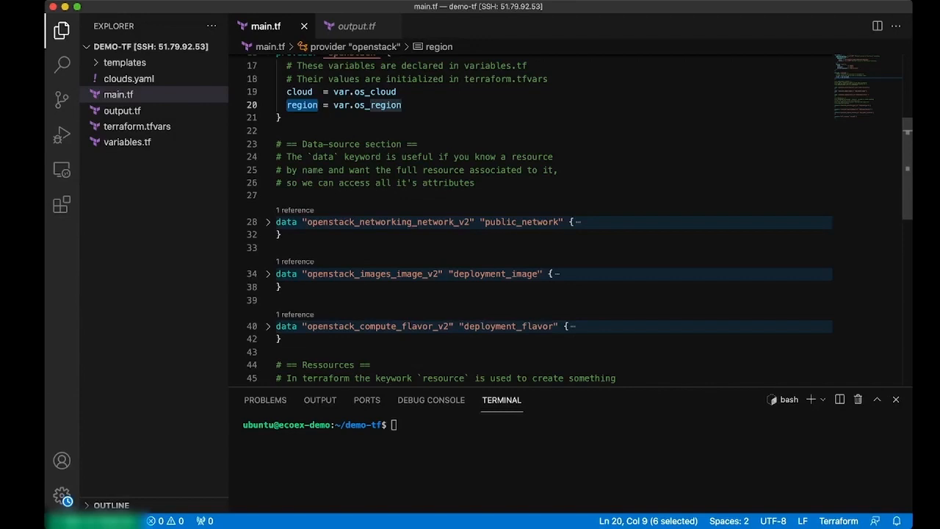
Unfold the public_network data source and highlight its type, name and Ext-Net lookup.
left_click(269, 222)
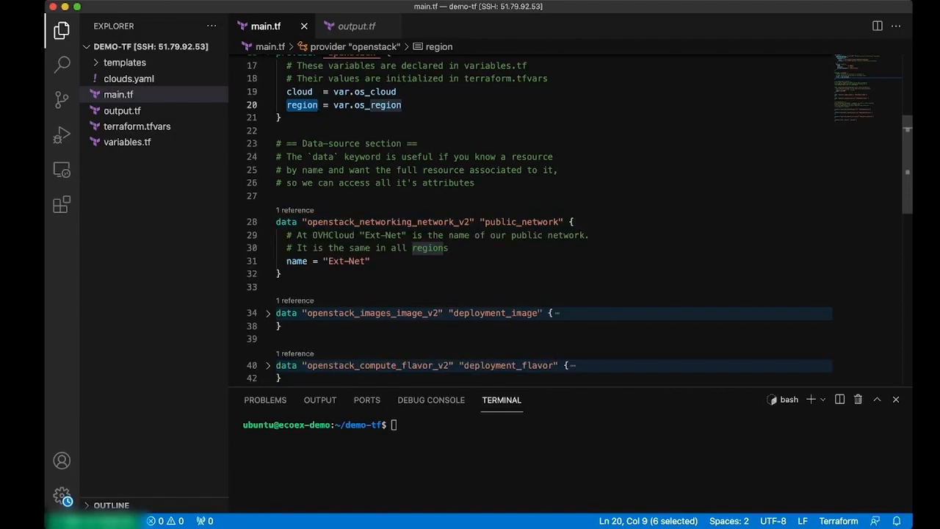
double_click(321, 221)
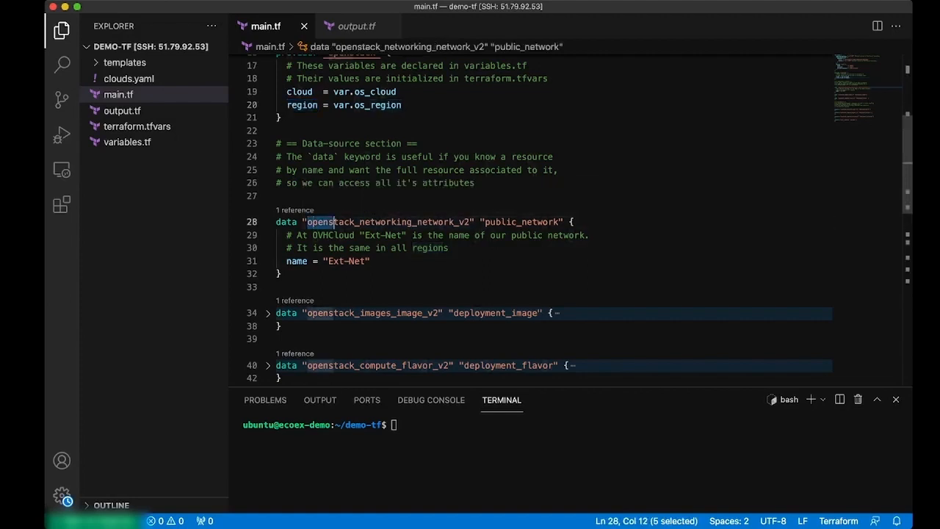
double_click(330, 222)
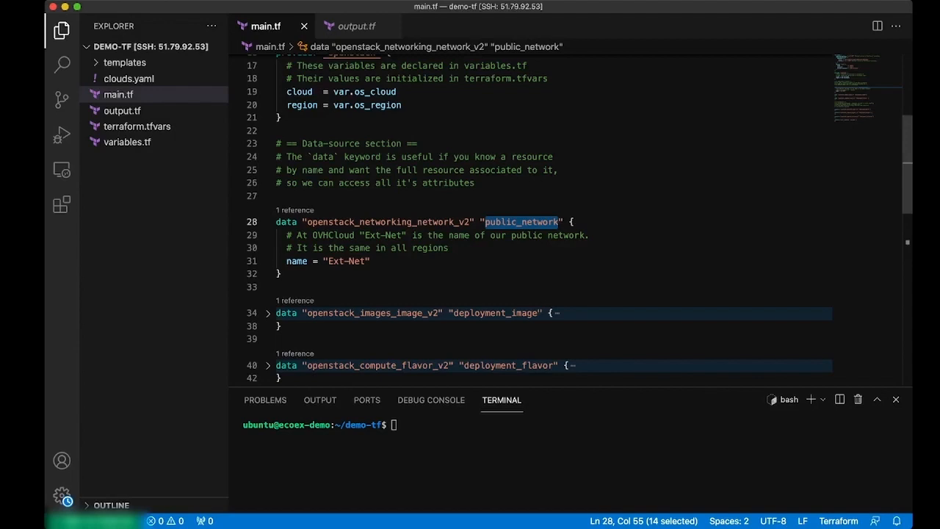
double_click(346, 261)
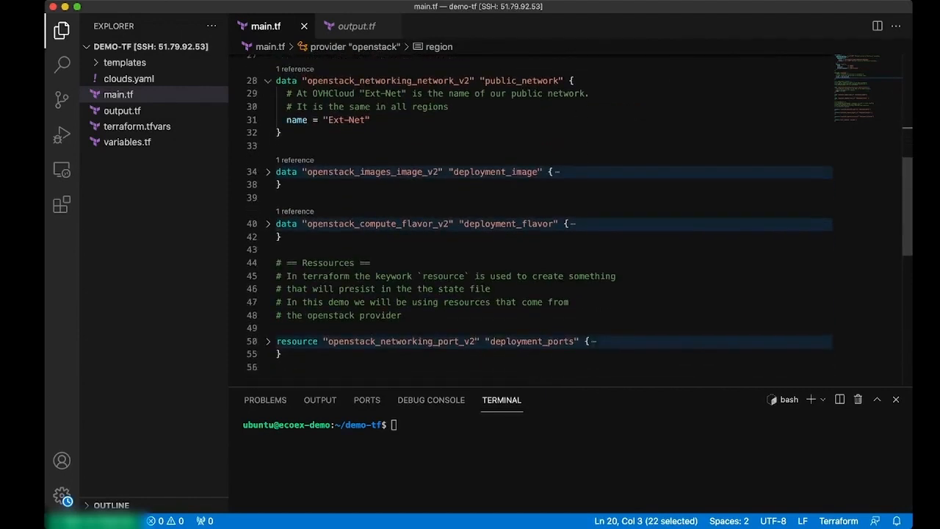
Unfold deployment_image and deployment_flavor, highlighting Ubuntu 20.04, image_name references and most_recent.
left_click(268, 171)
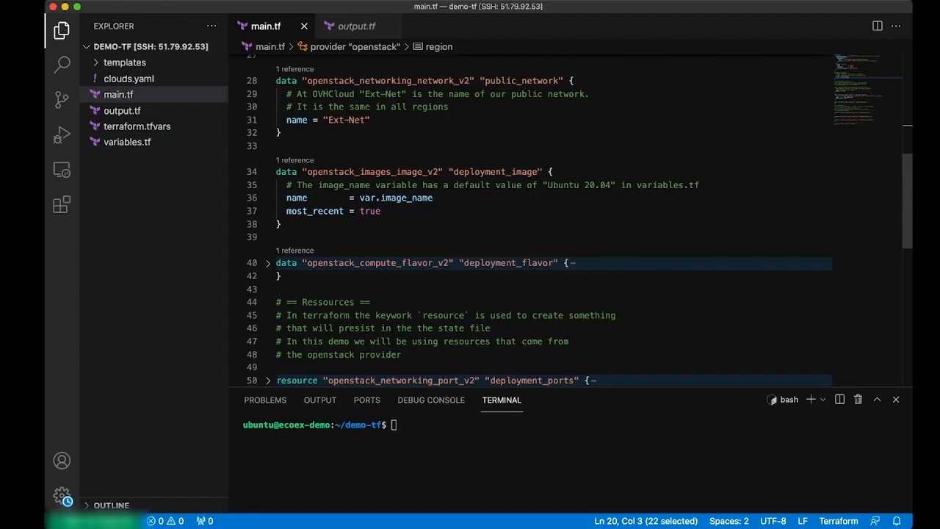
double_click(579, 184)
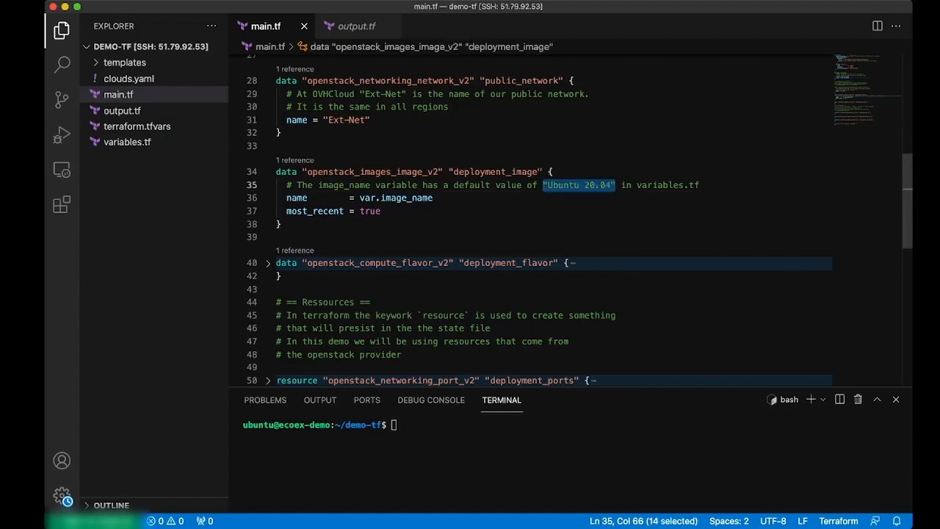
left_click(434, 198)
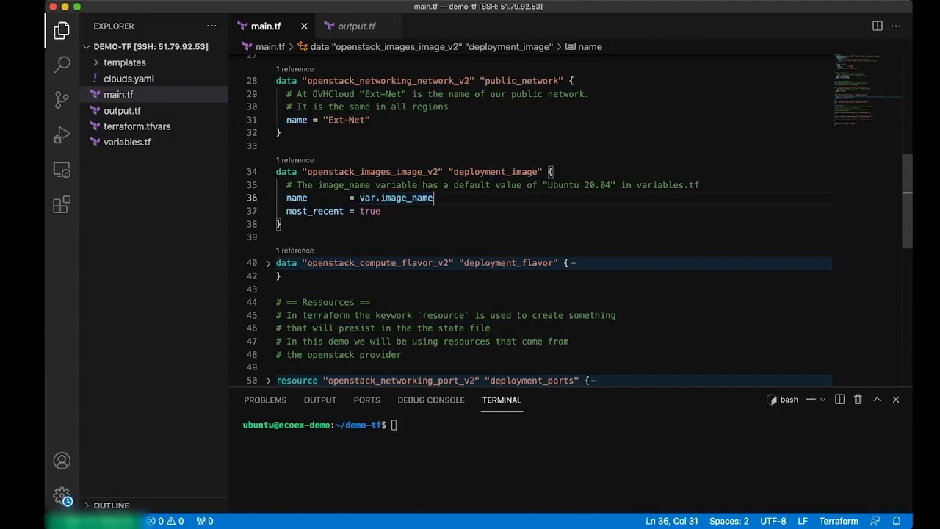
left_click(291, 171)
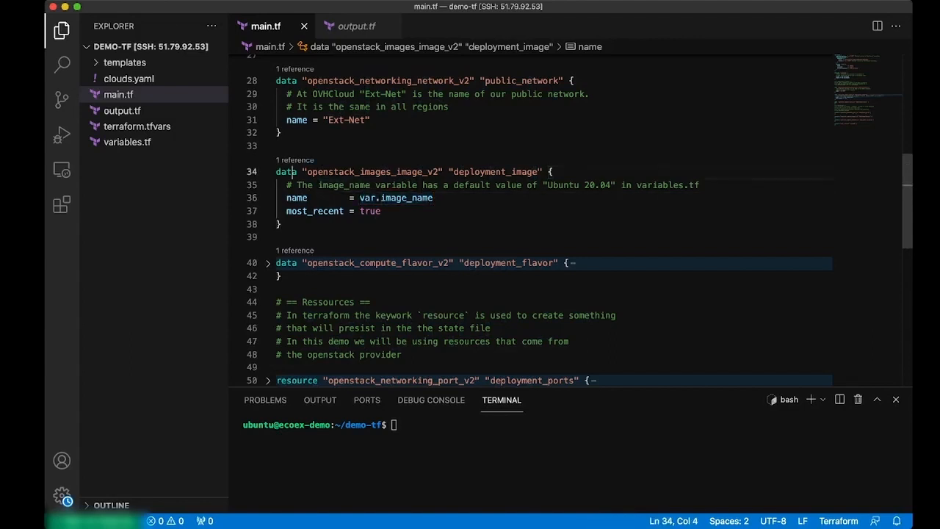
left_click_drag(459, 184, 571, 185)
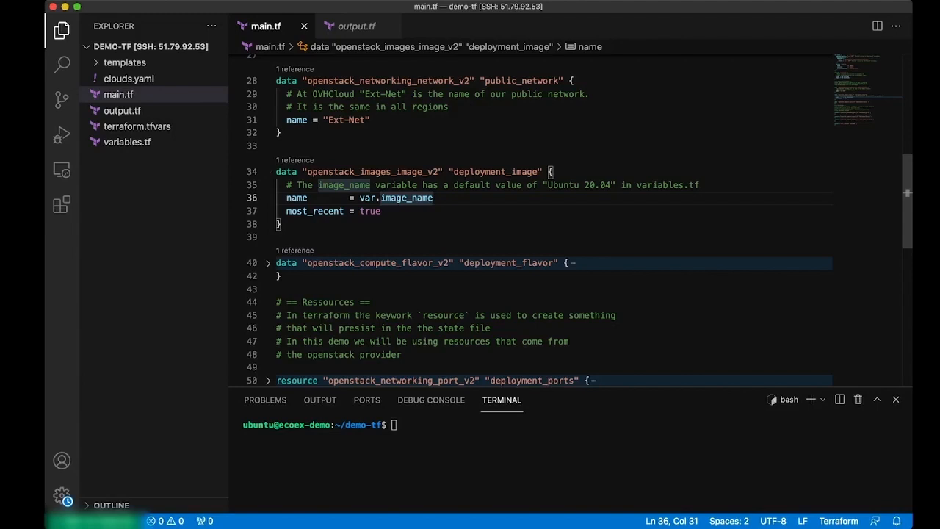
double_click(314, 212)
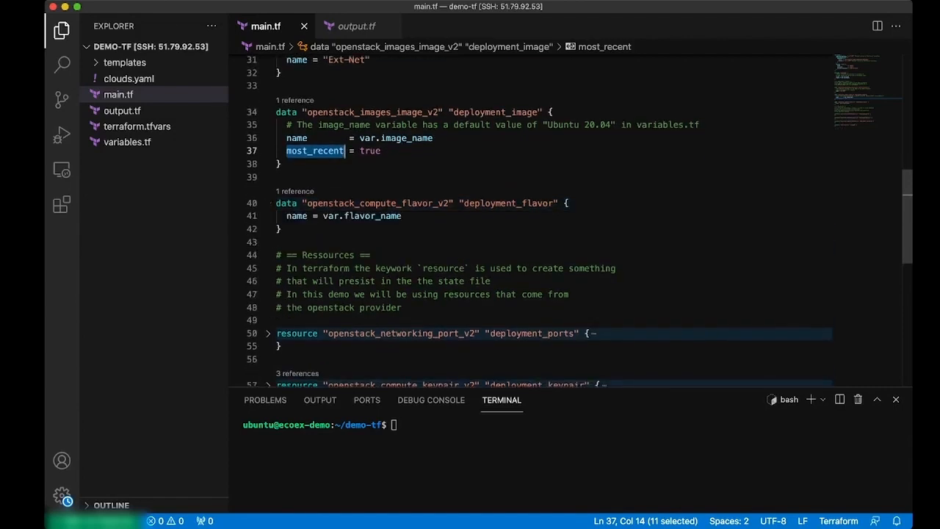
scroll("down", 3)
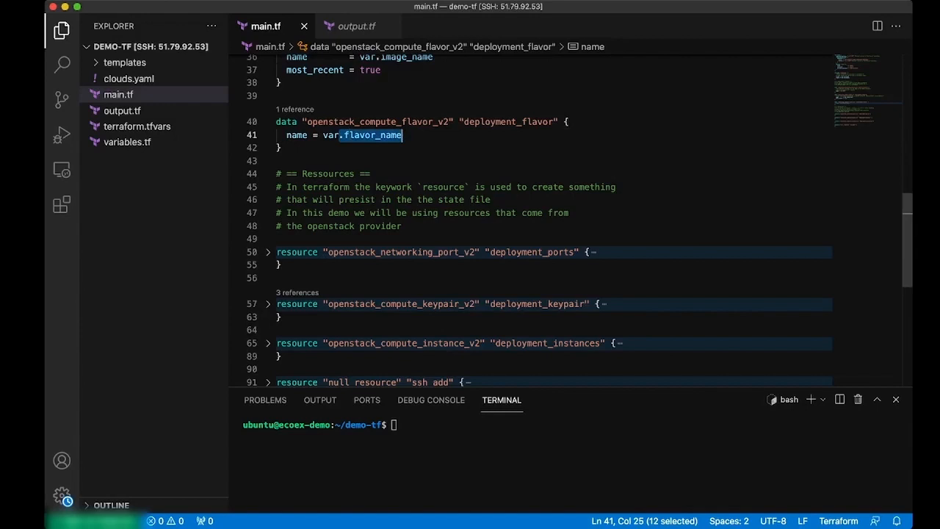
scroll("down", 3)
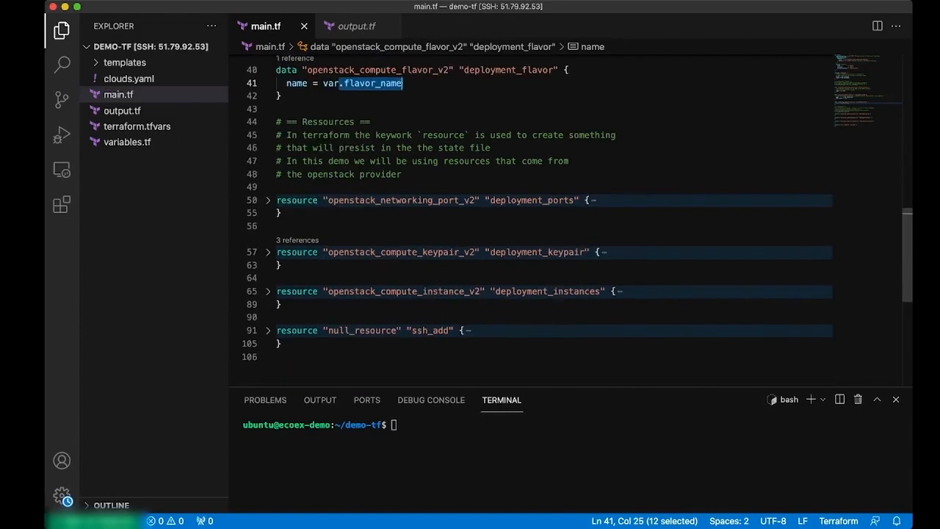
scroll("down", 3)
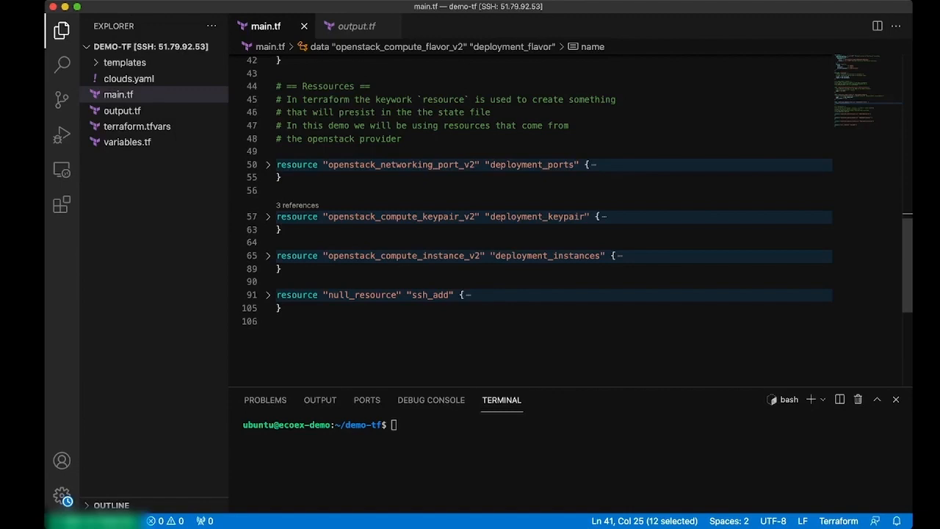
left_click(268, 164)
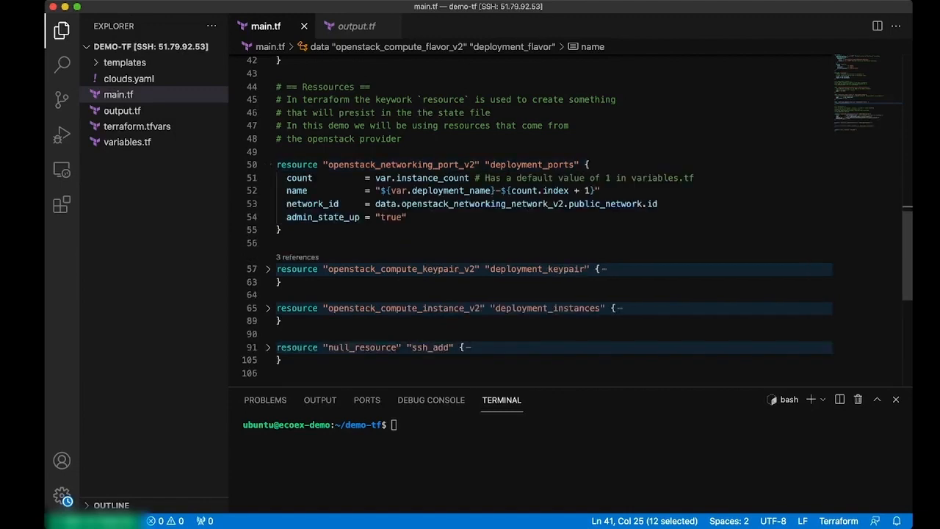
double_click(456, 164)
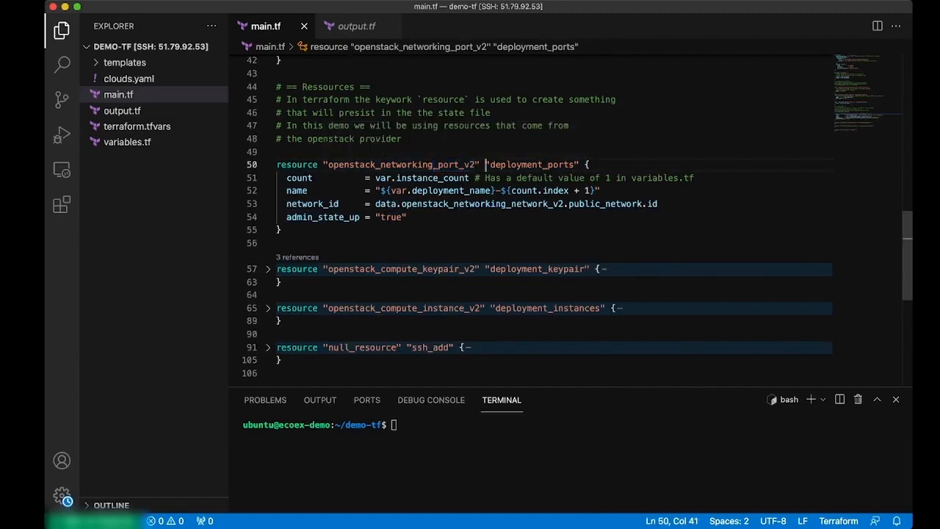
double_click(522, 164)
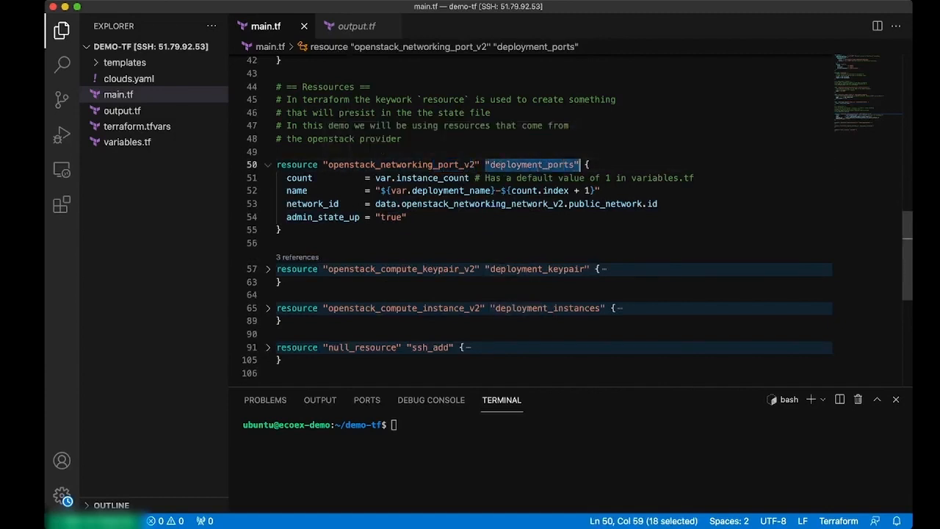
left_click(297, 178)
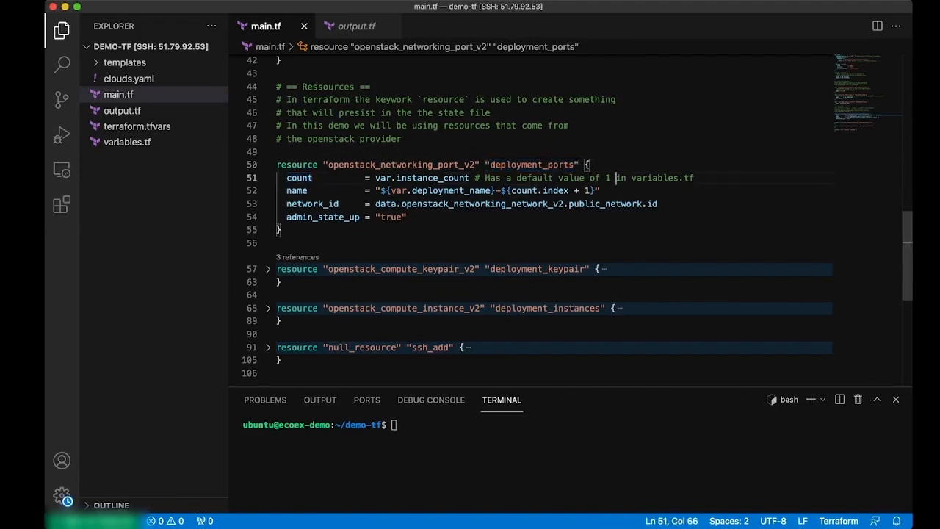
left_click_drag(620, 178, 662, 178)
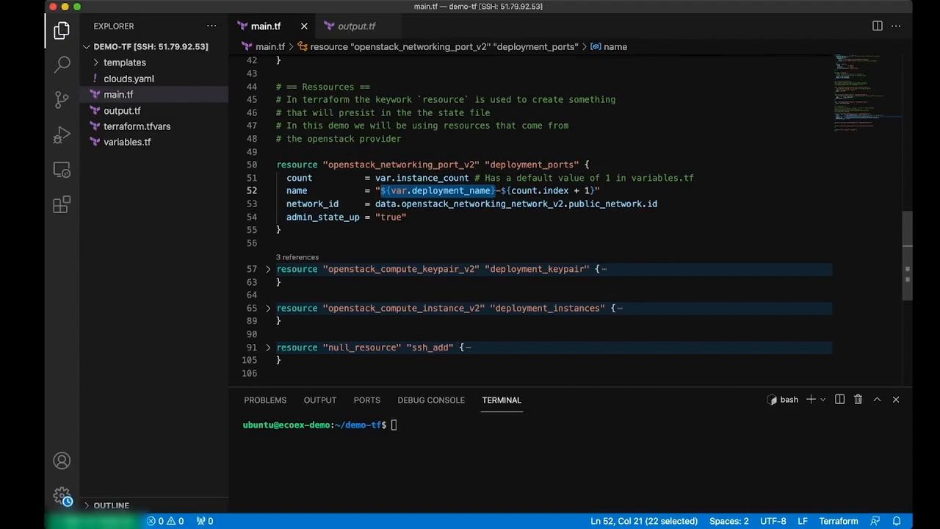
mouse_move(300, 177)
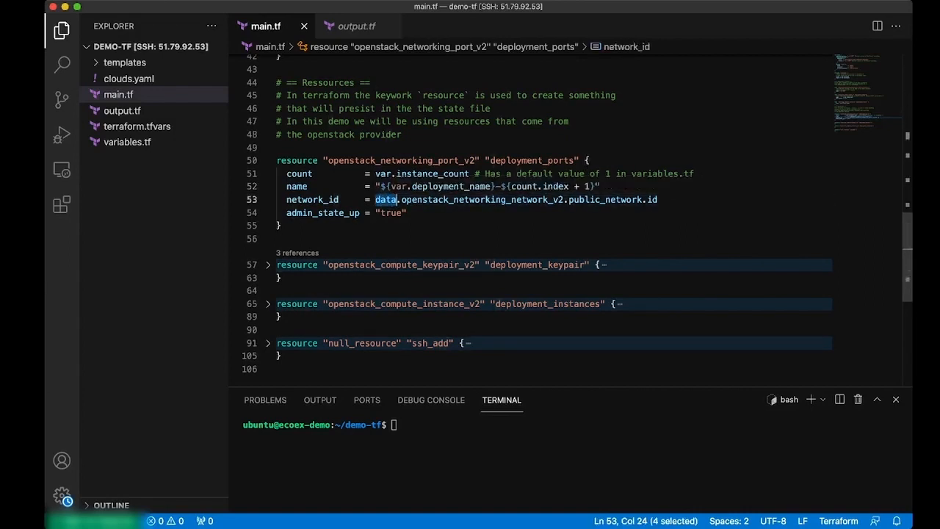
double_click(604, 199)
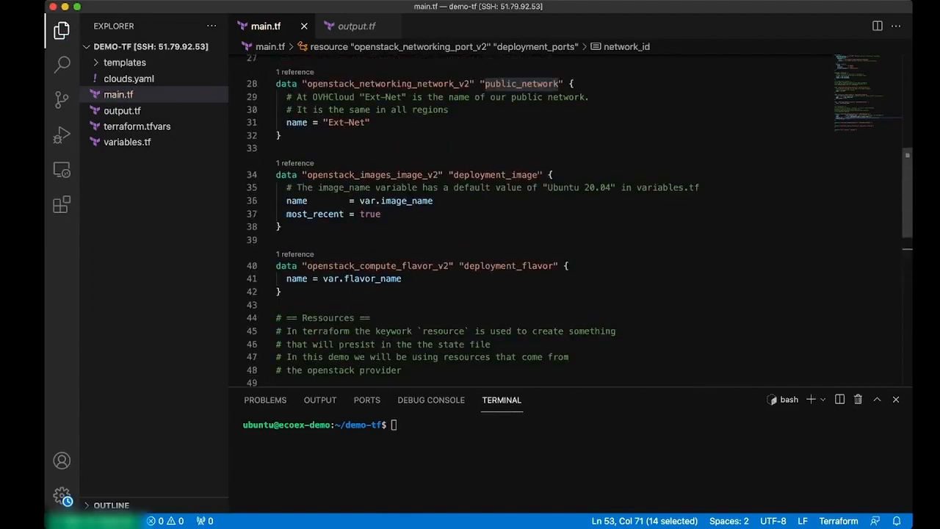
double_click(521, 83)
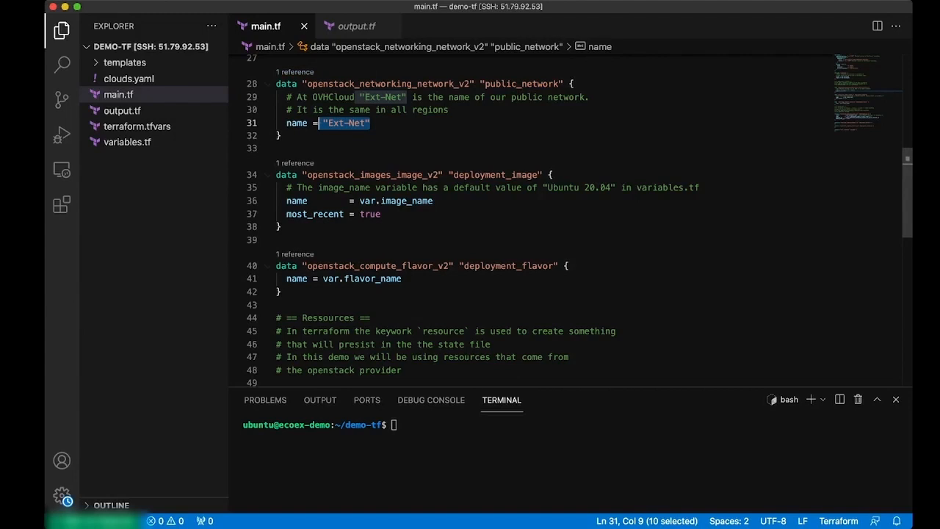
left_click(371, 122)
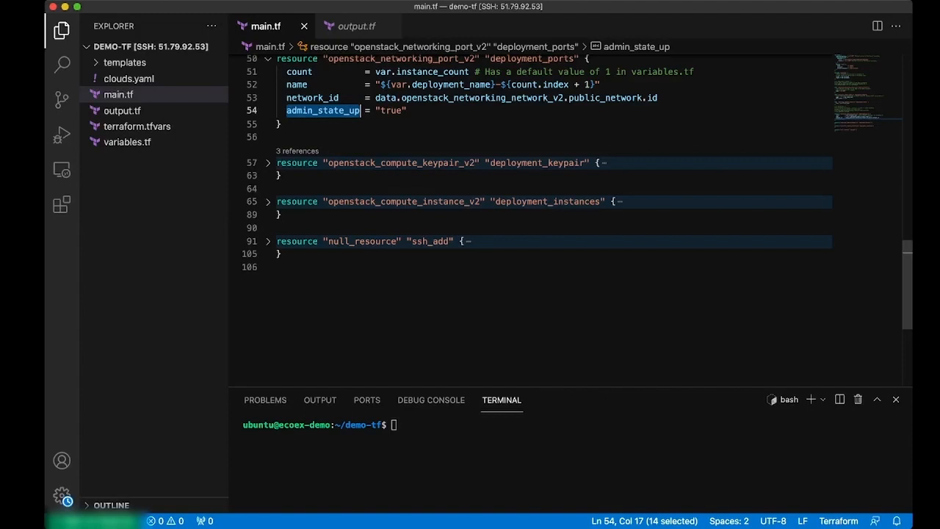
Unfold the deployment_keypair resource and point out its comment on reusing existing keypairs.
left_click(268, 162)
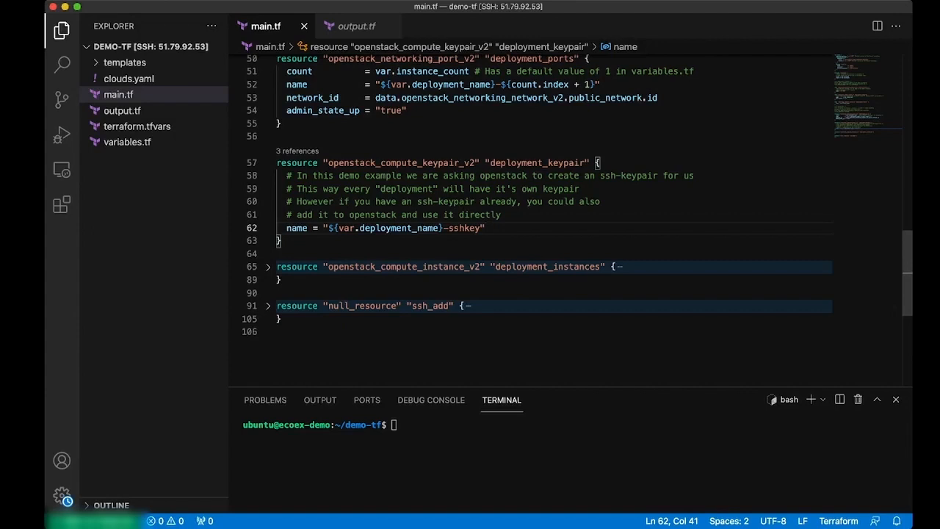
double_click(385, 228)
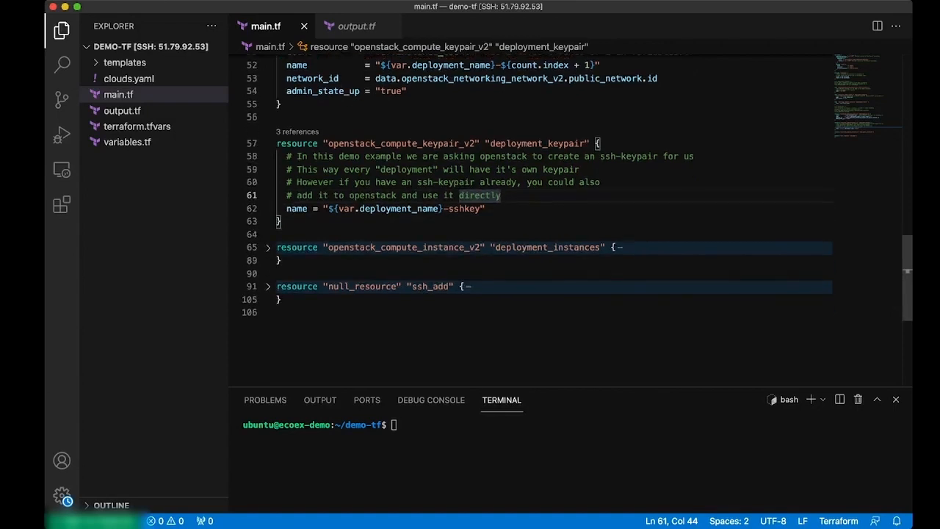
left_click(269, 247)
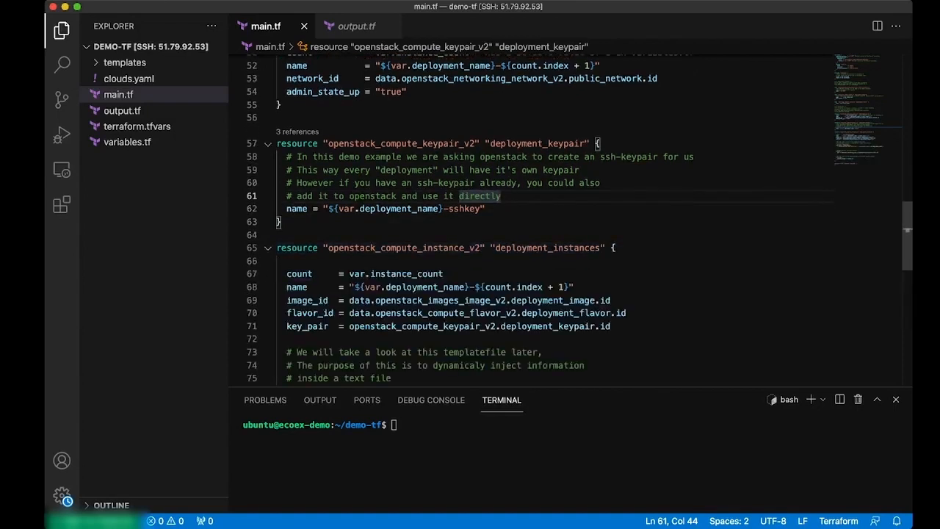
Scroll through deployment_instances, pointing out count, naming expression, image_id and key_pair.
scroll("down", 3)
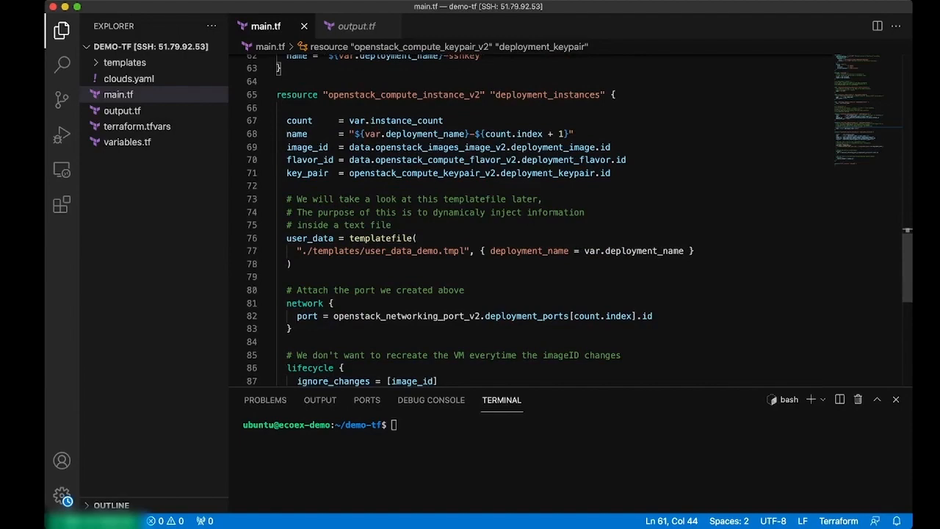
left_click_drag(335, 121, 443, 120)
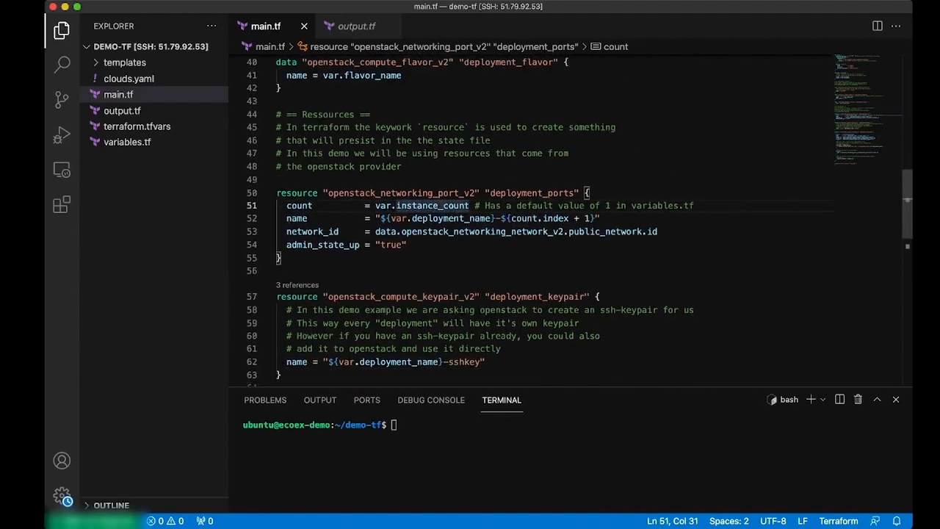
scroll("down", 3)
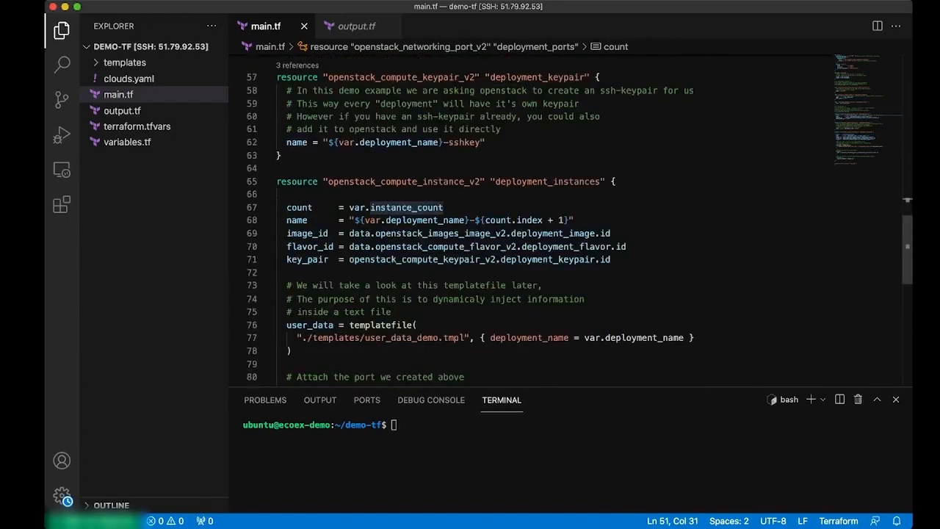
left_click(573, 221)
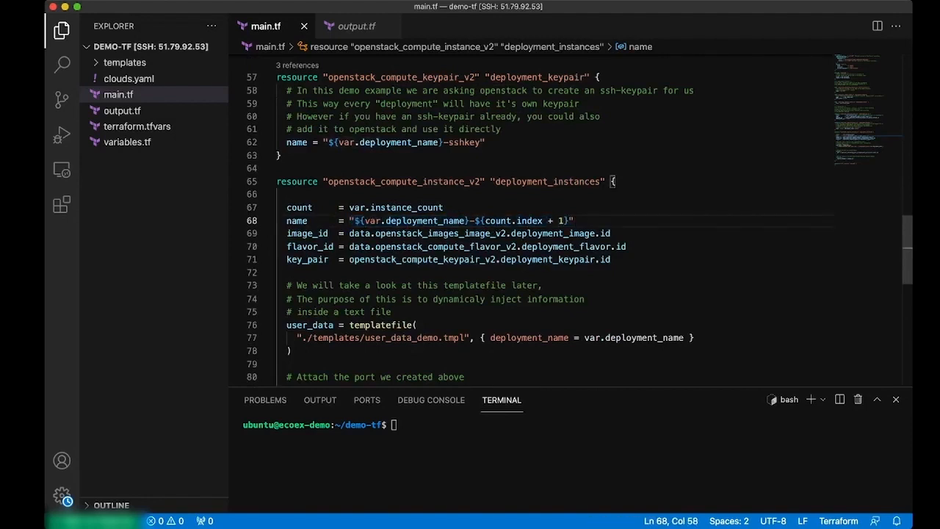
double_click(529, 220)
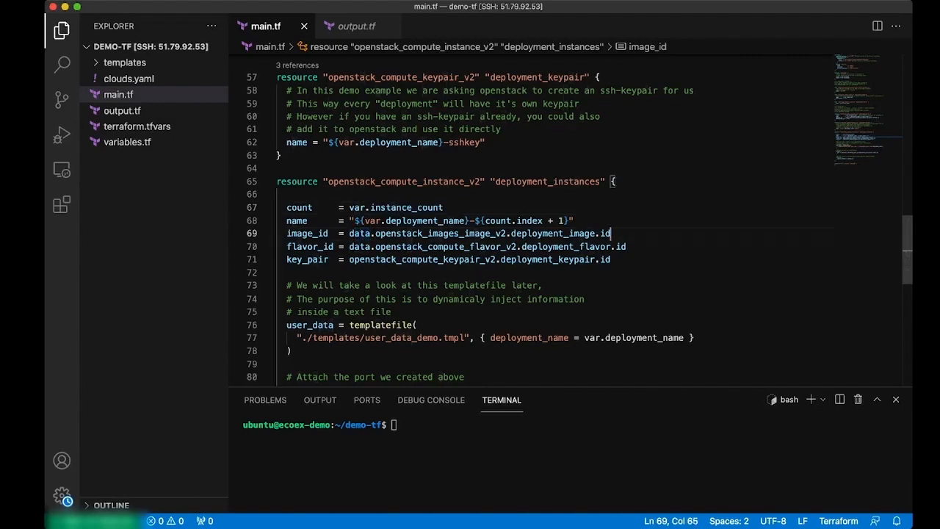
double_click(551, 234)
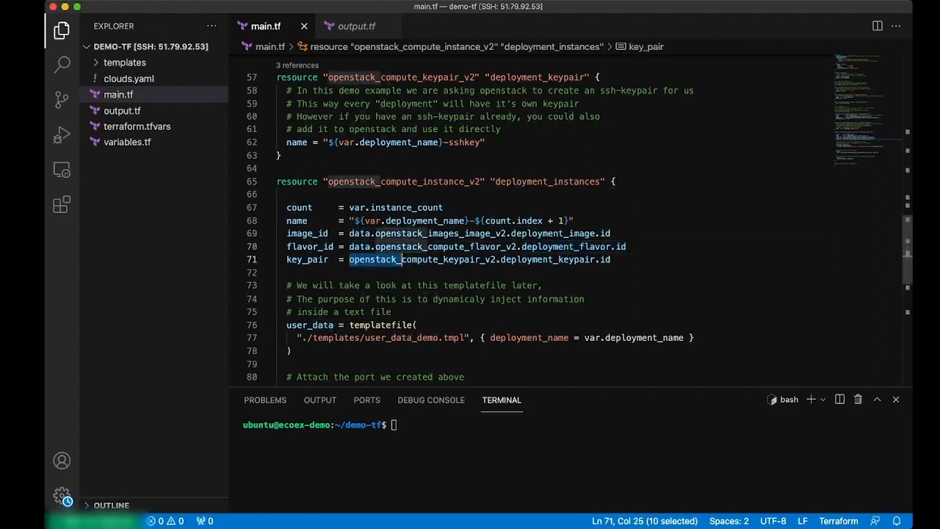
left_click(609, 259)
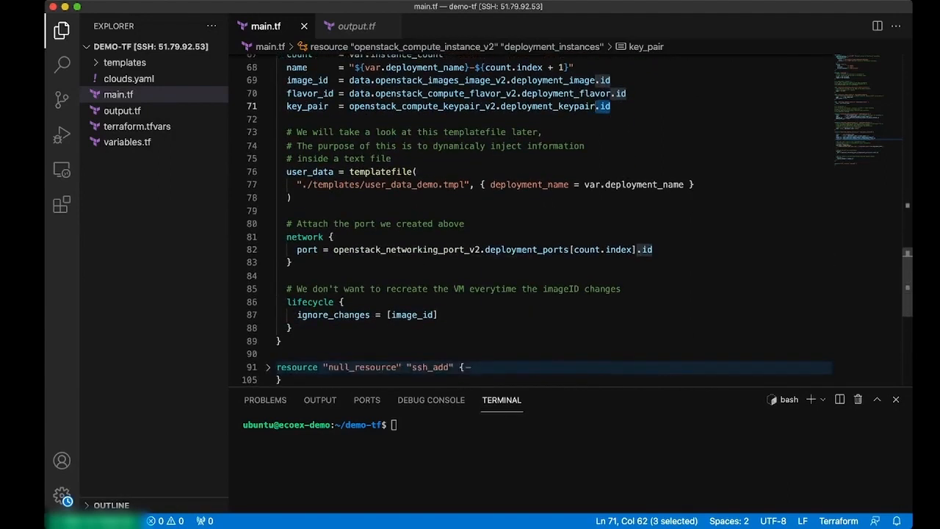
Point out user_data's templatefile call and its deployment_name variables map.
double_click(309, 172)
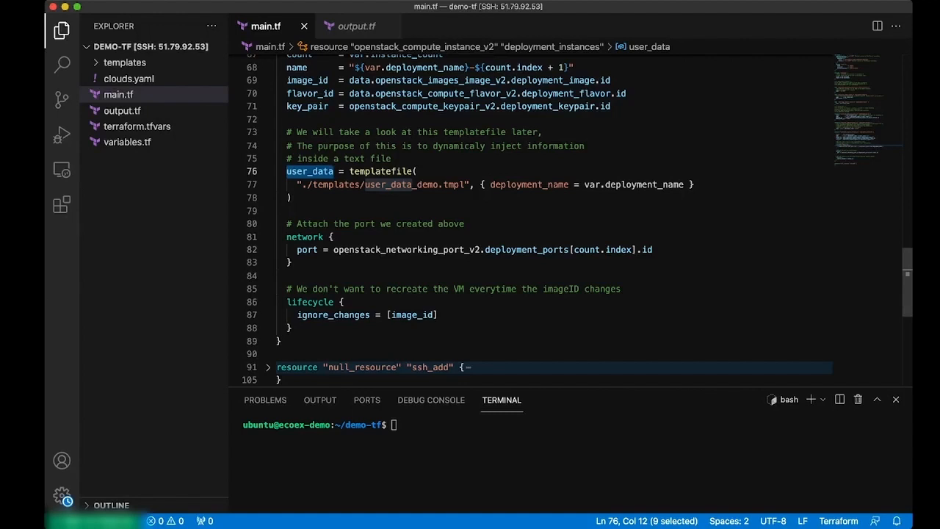
left_click(416, 171)
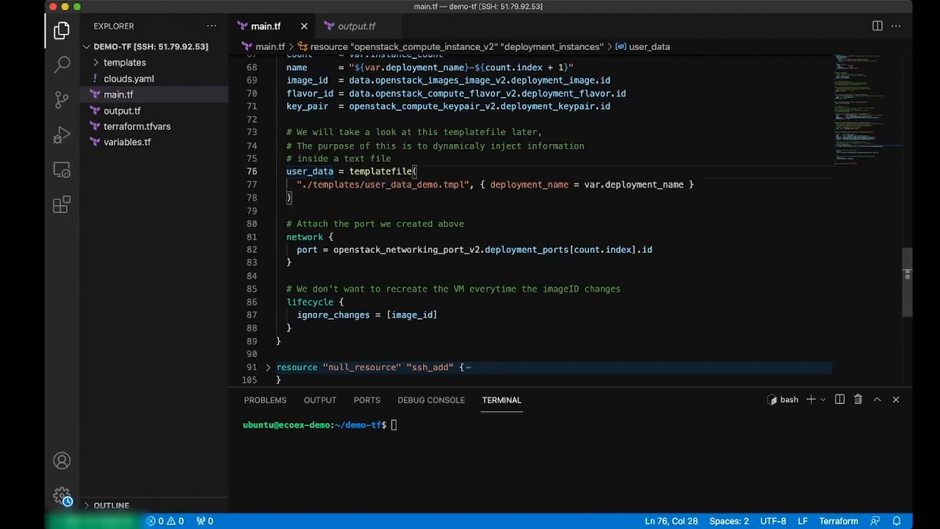
double_click(381, 172)
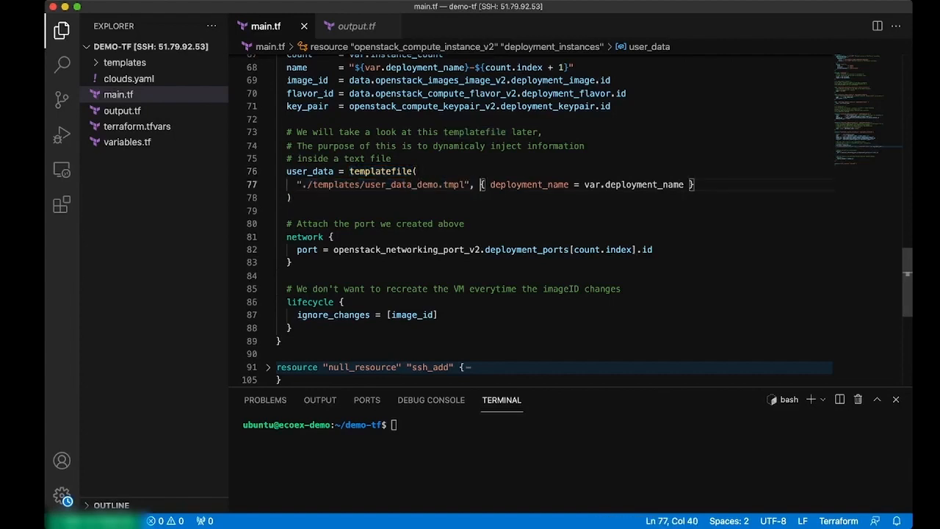
left_click_drag(480, 184, 694, 184)
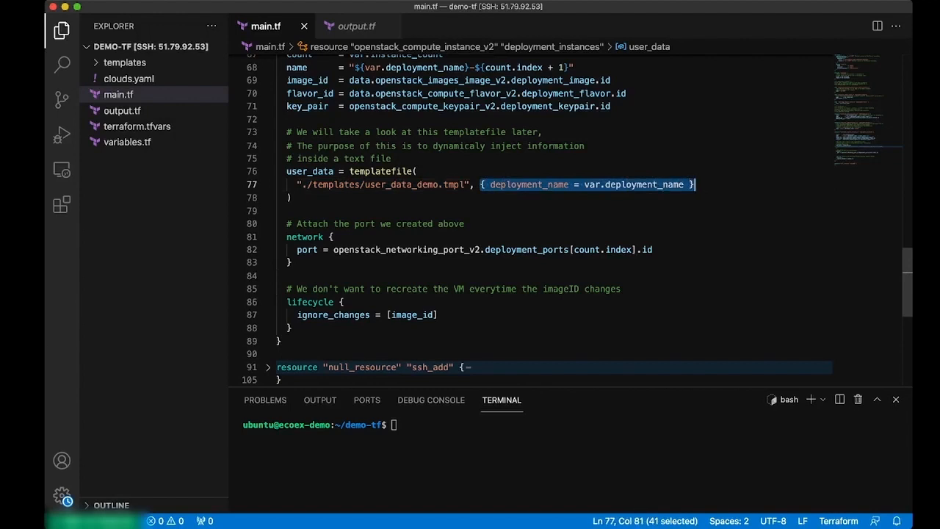
double_click(402, 184)
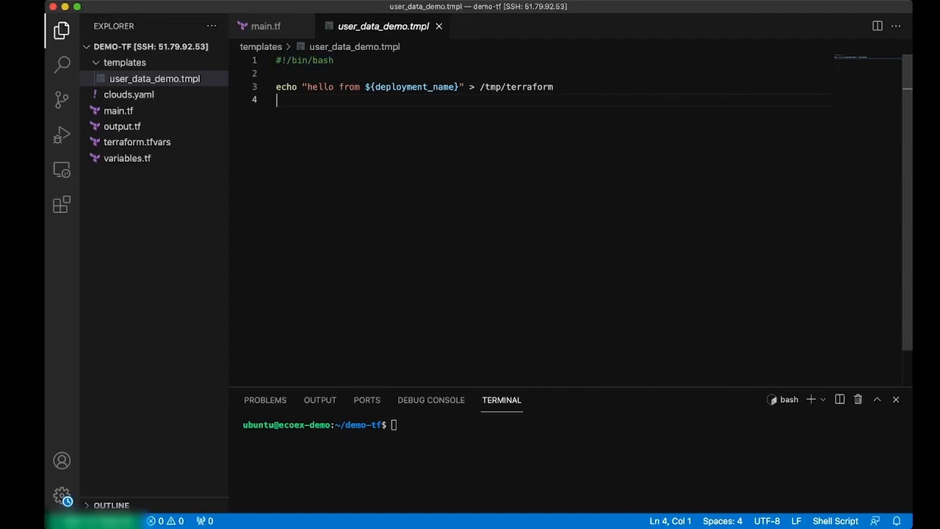
Highlight the ${deployment_name} placeholder in user_data_demo.tmpl, then return to main.tf.
double_click(413, 86)
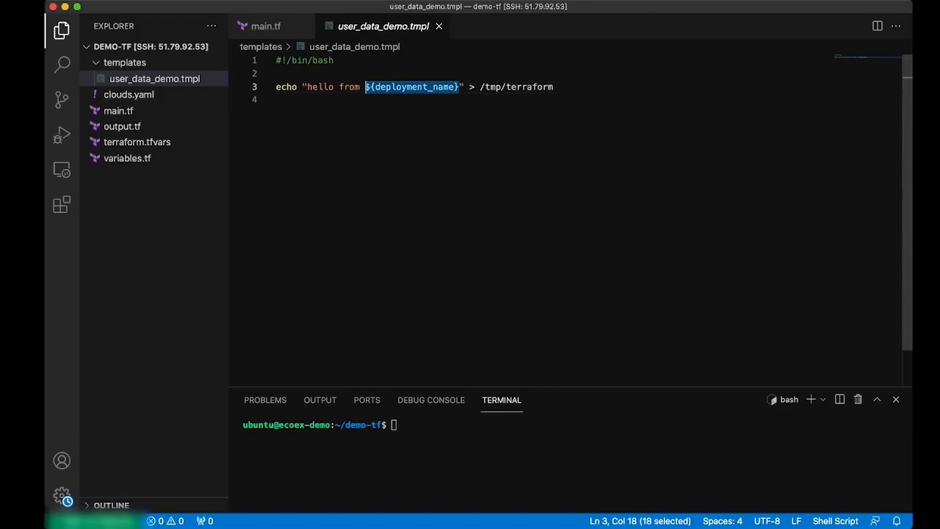
left_click(266, 25)
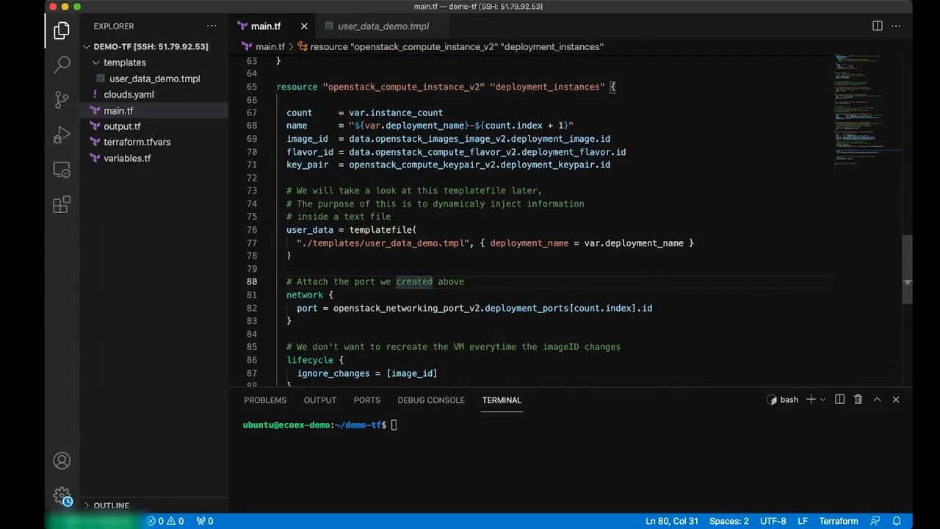
In main.tf, highlight the port's network block and the lifecycle block ignoring image_id changes.
scroll("down", 3)
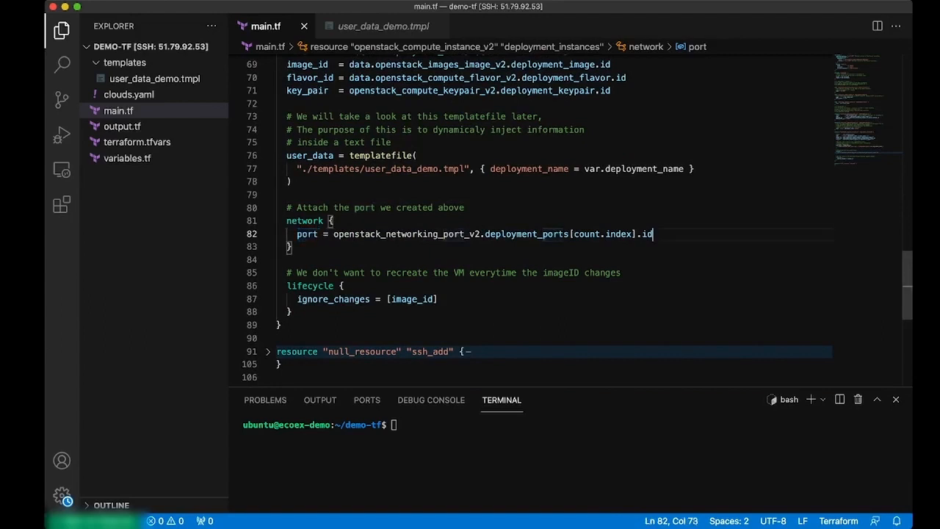
left_click_drag(653, 233, 569, 233)
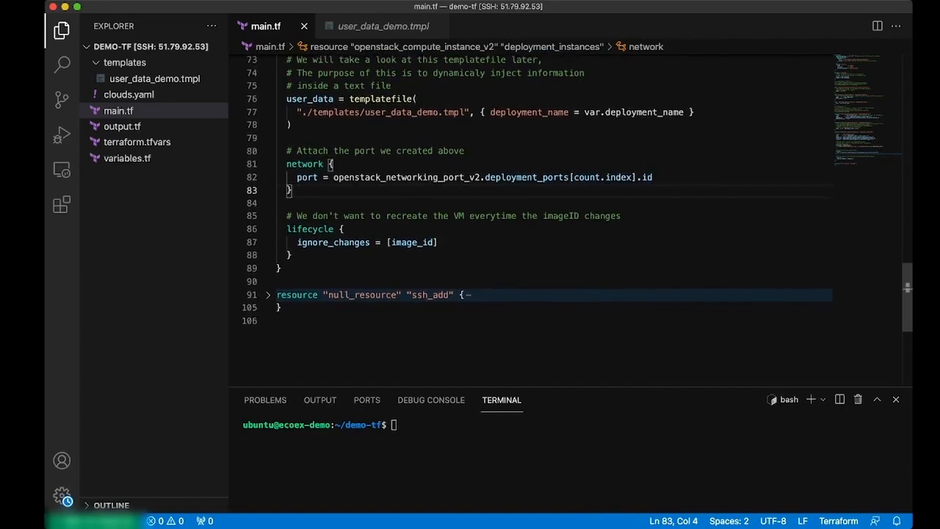
left_click(290, 255)
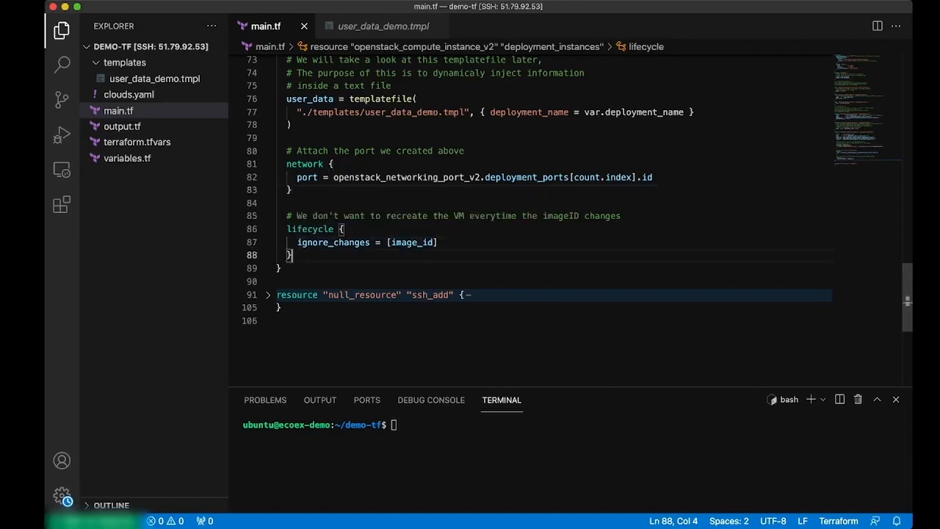
left_click_drag(286, 228, 291, 254)
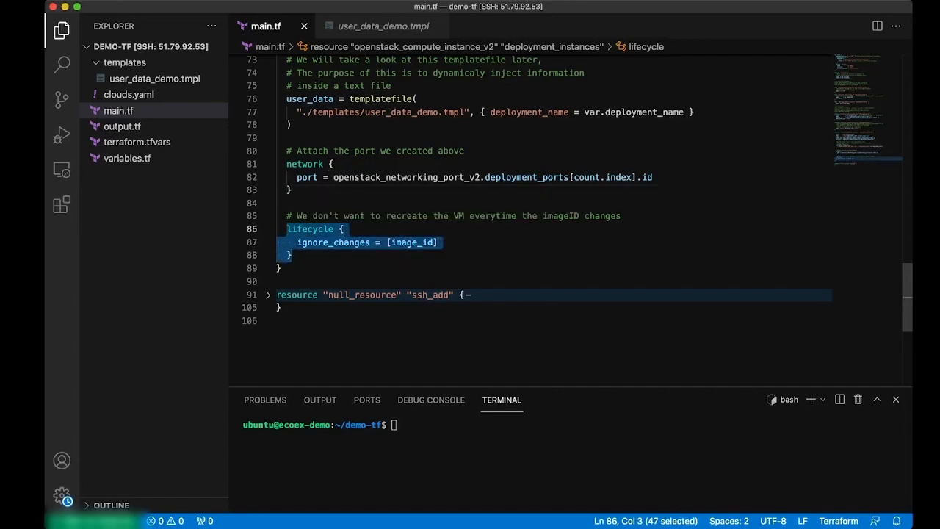
left_click(291, 255)
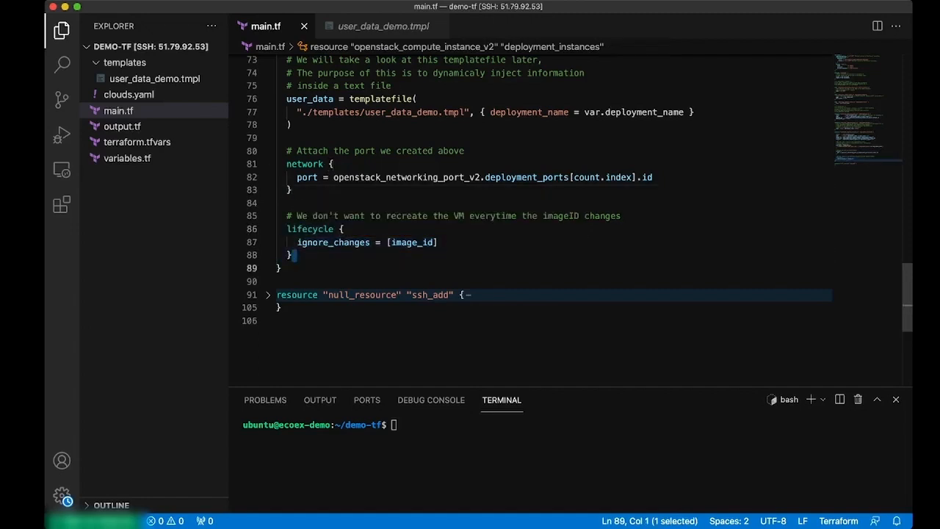
double_click(411, 243)
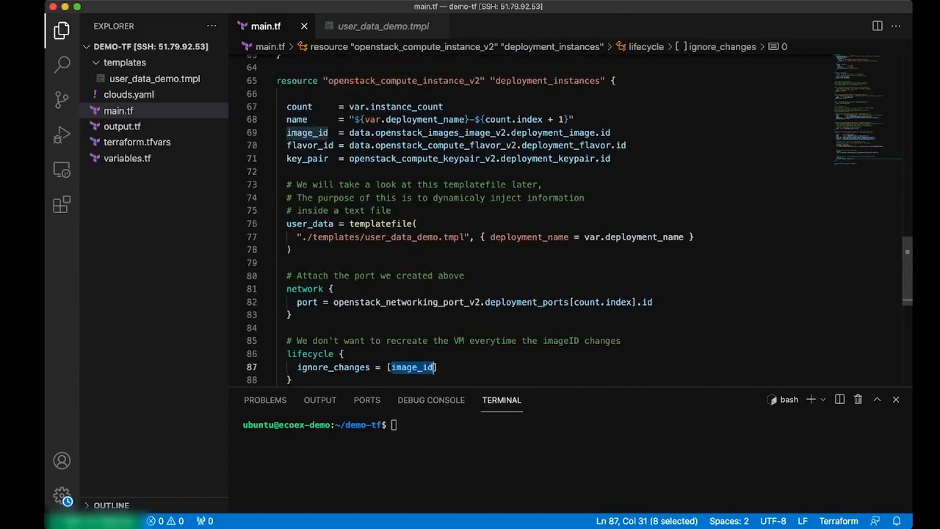
scroll("down", 3)
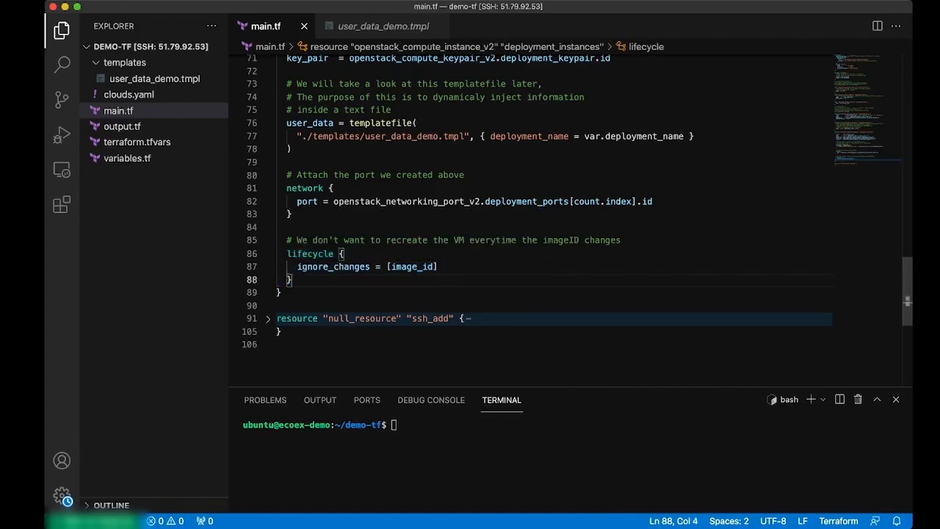
Unfold the null_resource "ssh_add" block in main.tf and scroll through its definition.
scroll("down", 3)
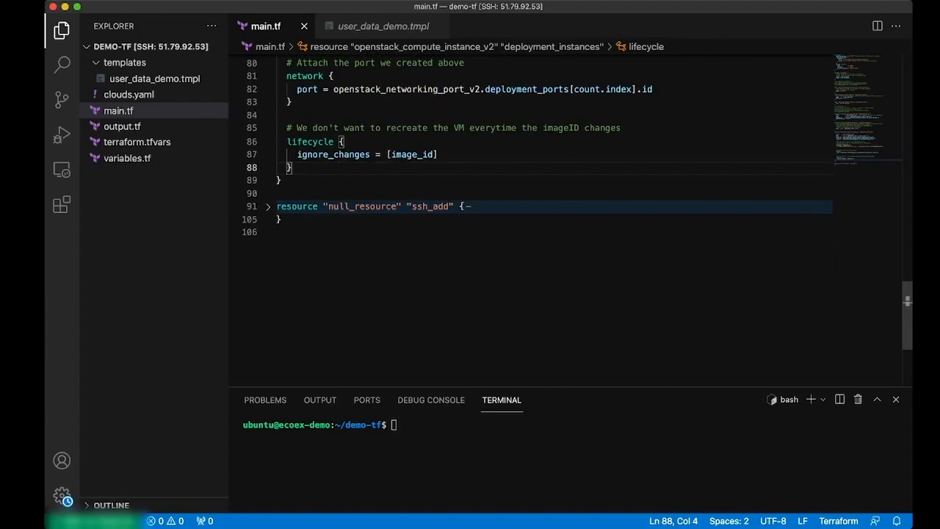
left_click(268, 206)
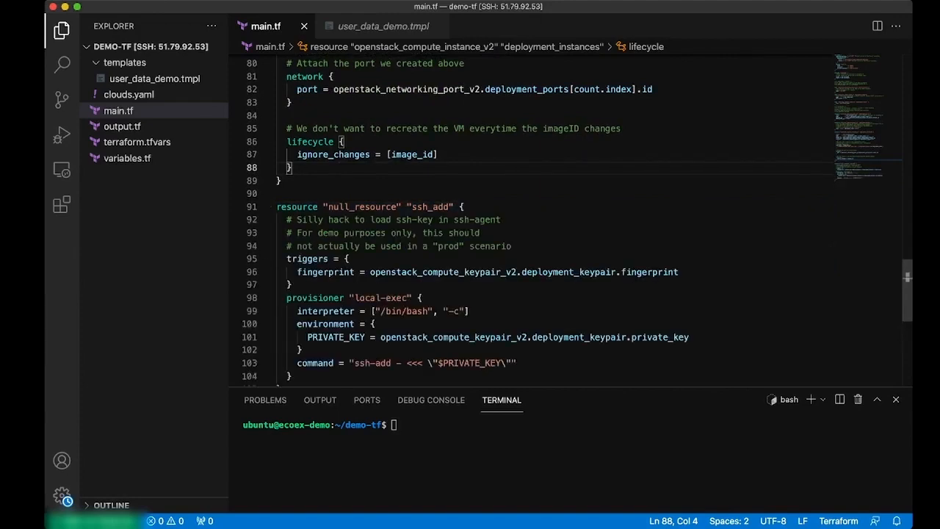
scroll("down", 3)
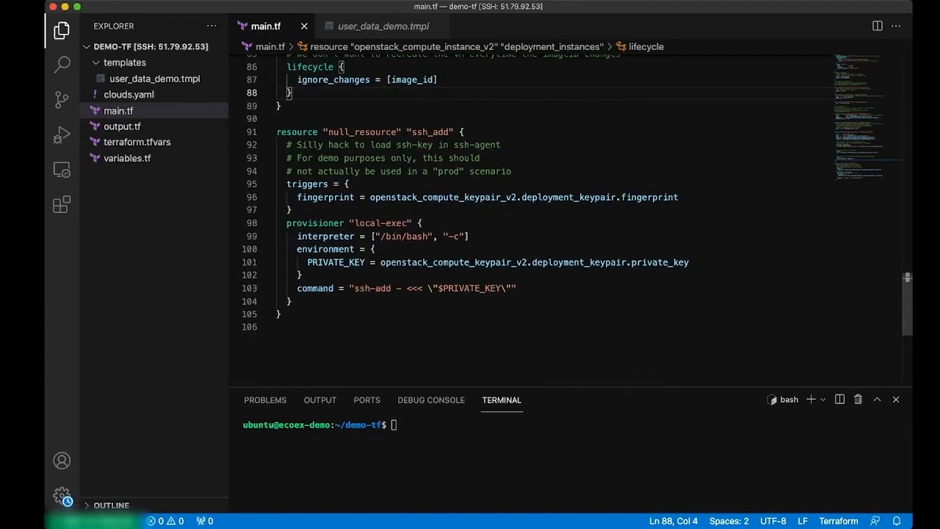
double_click(659, 262)
type("ls")
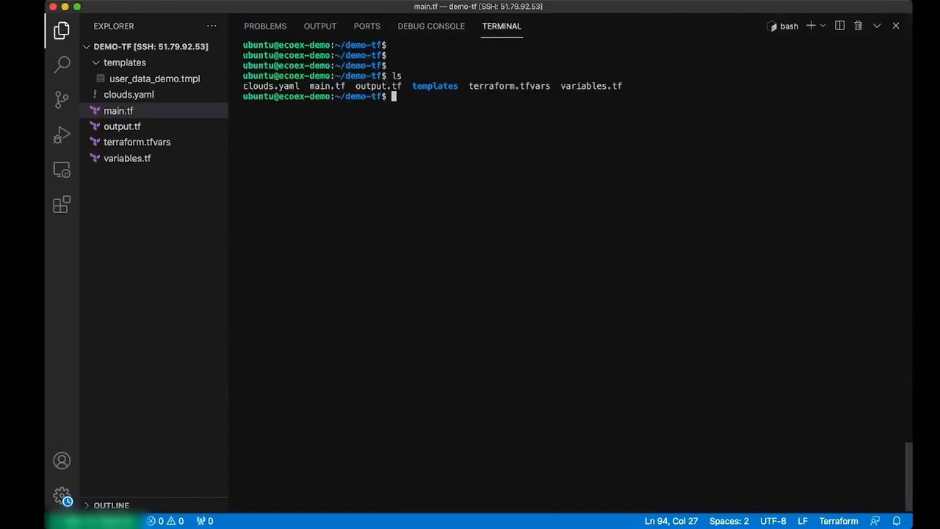
Run terraform init to install the openstack and null providers and create the lock file.
type("terraform init")
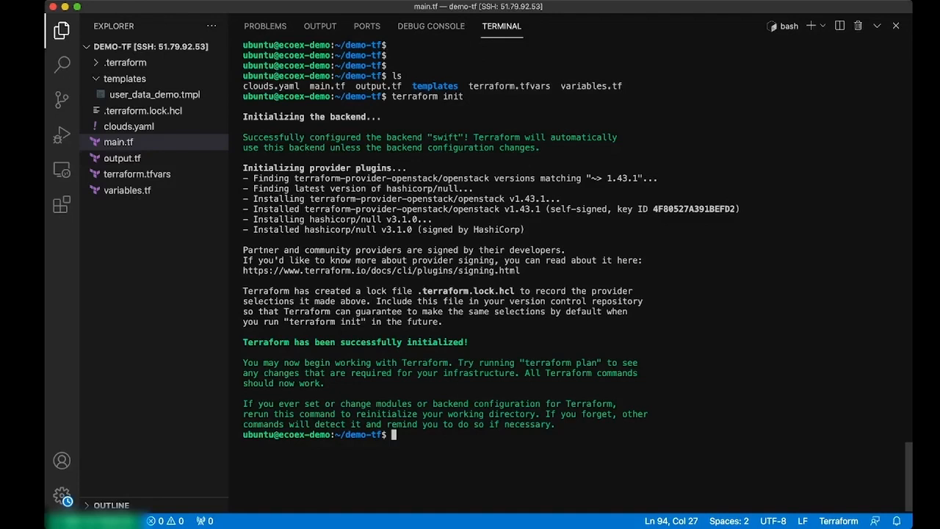
type("open s")
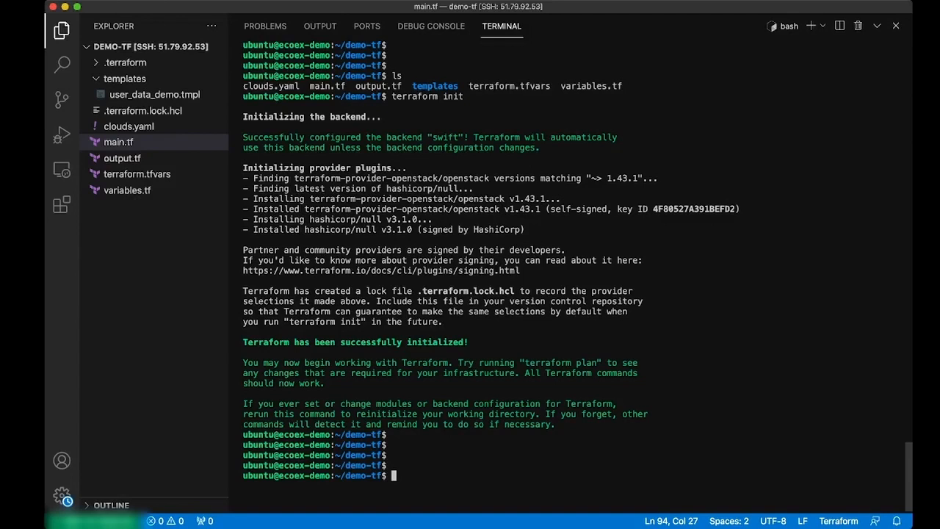
Run terraform plan in the terminal and scroll through its output.
type("tar")
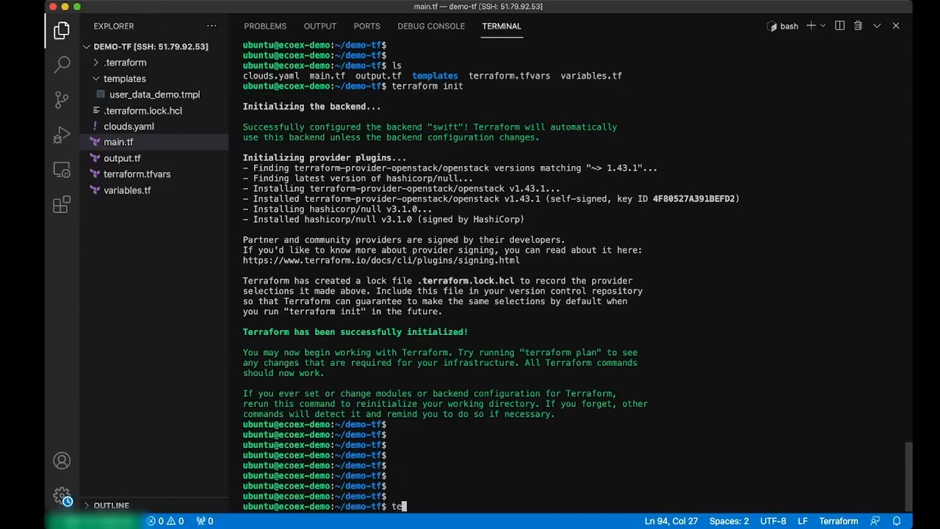
type("rrapla")
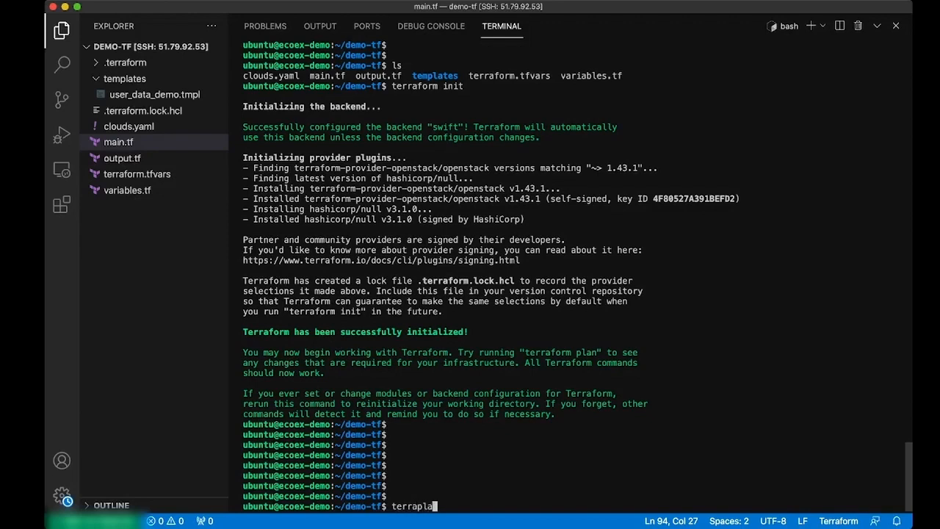
type("n")
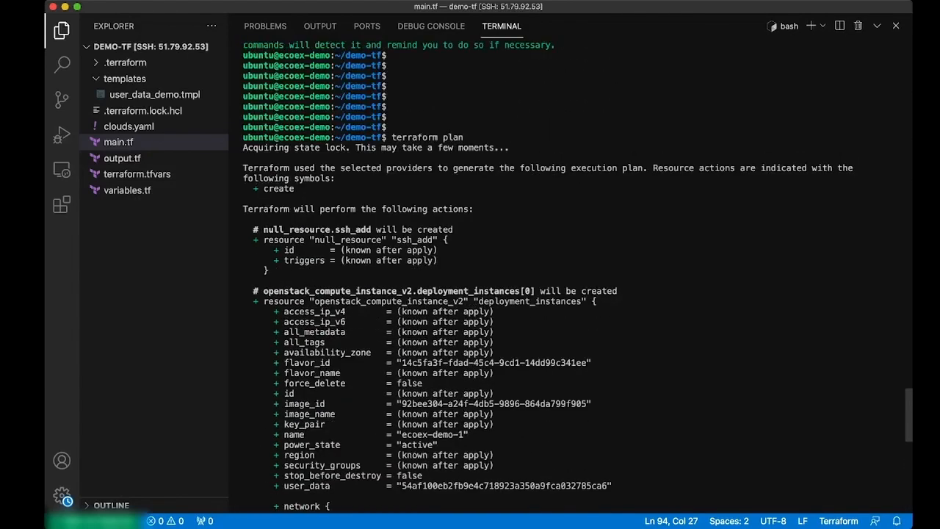
scroll("down", 3)
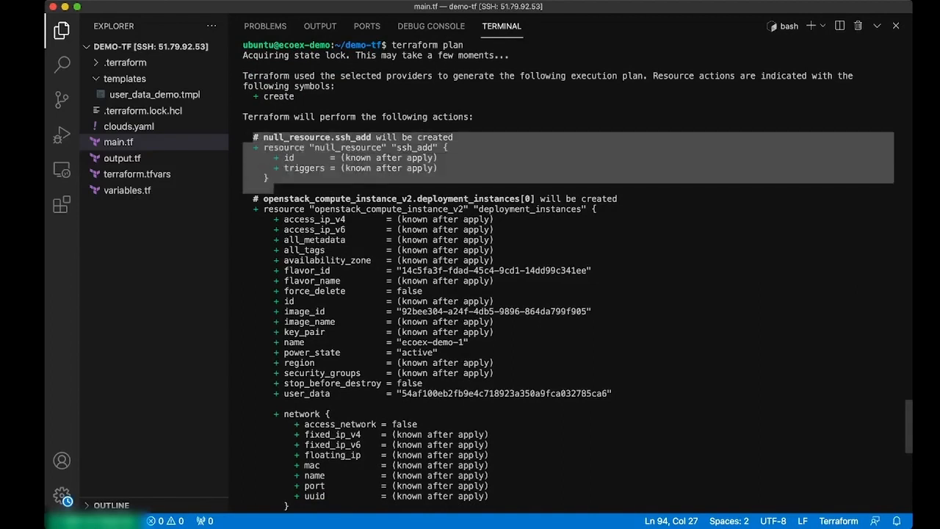
scroll("down", 3)
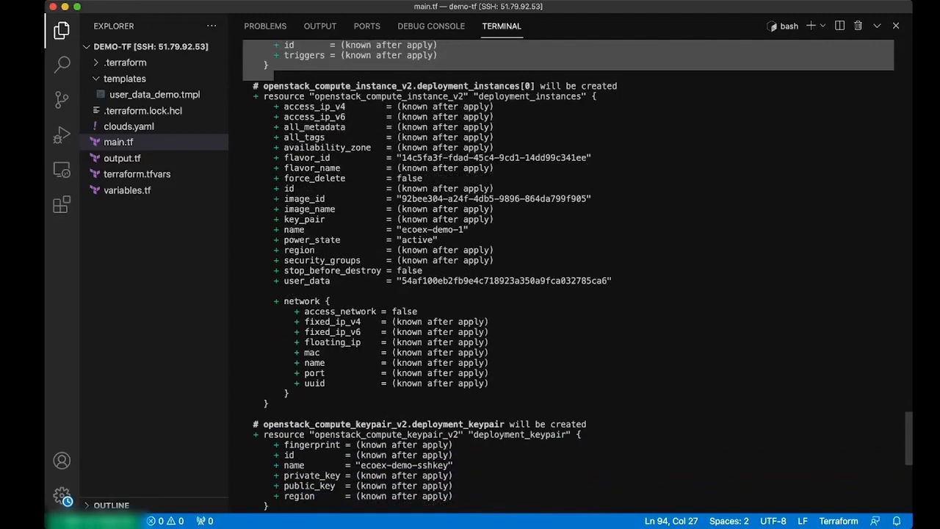
scroll("down", 3)
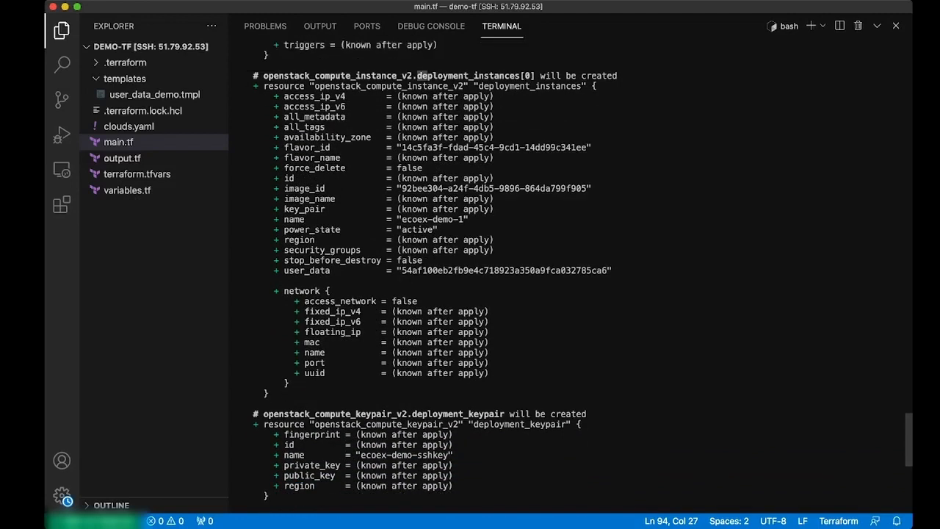
Highlight the deployment_instances name, planned image_id and port network_id in the plan.
double_click(474, 76)
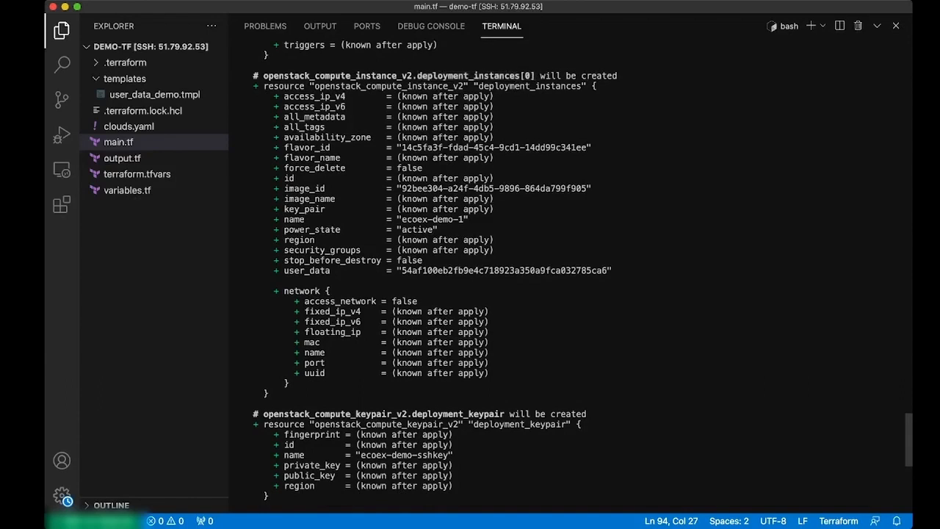
double_click(494, 147)
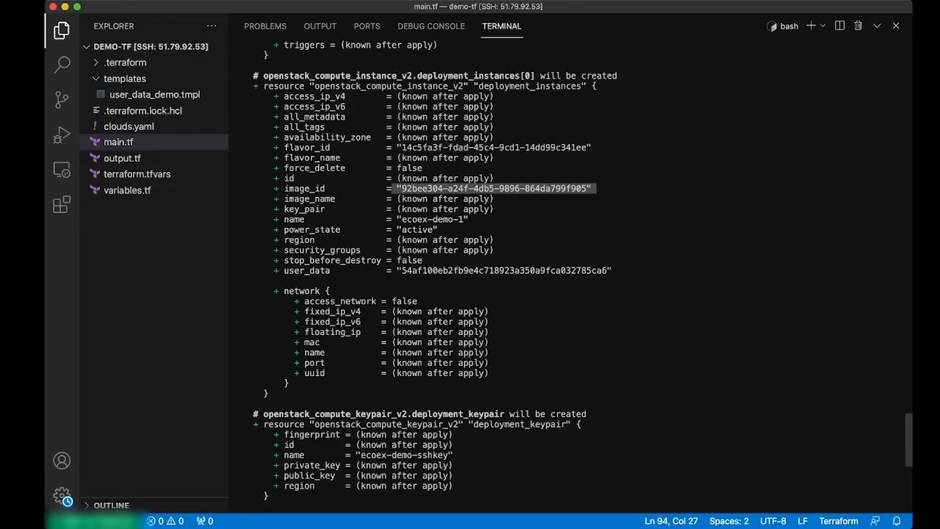
scroll("down", 3)
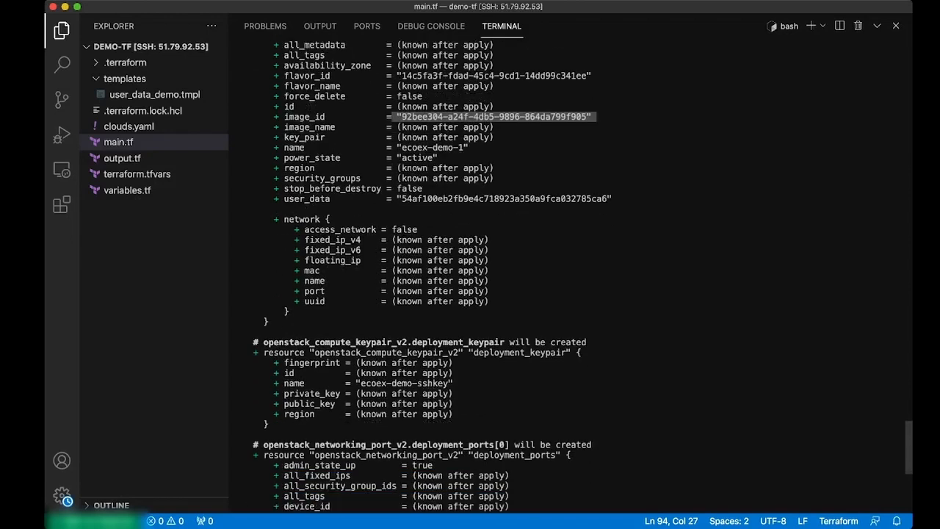
scroll("down", 3)
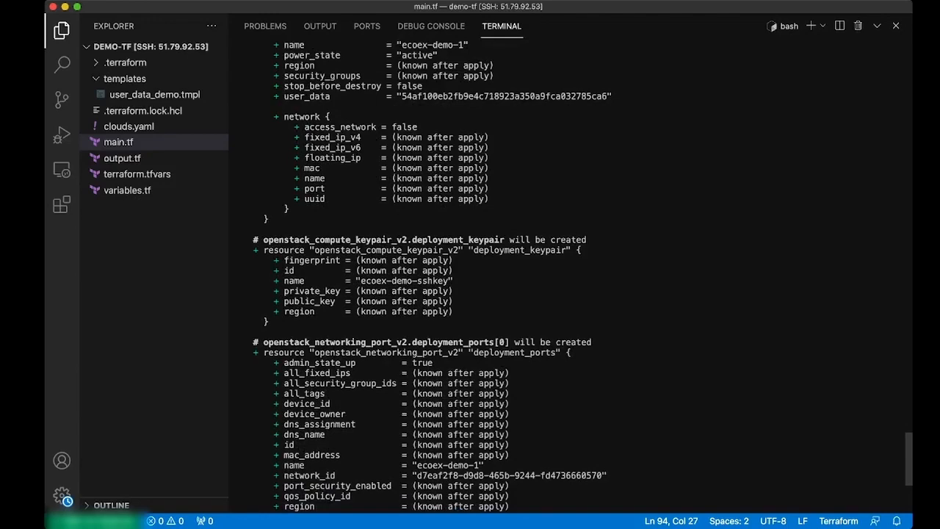
double_click(405, 281)
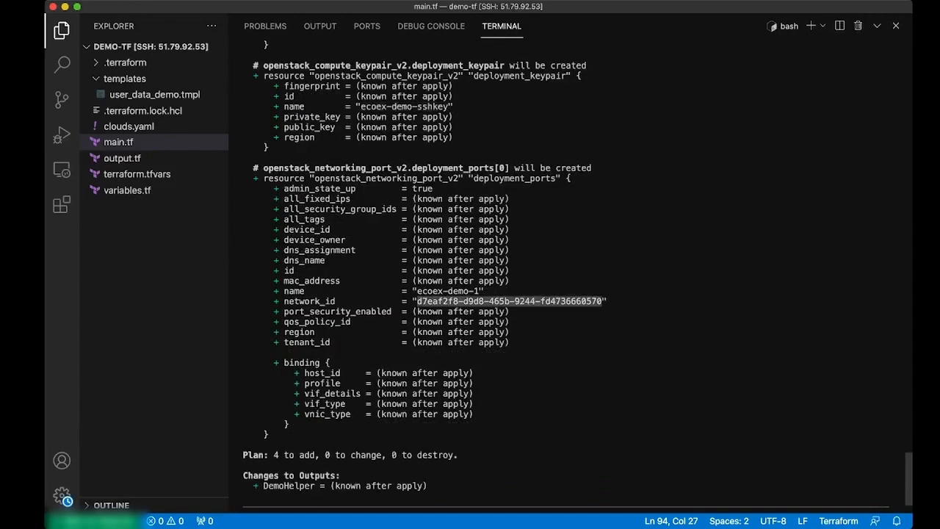
scroll("down", 3)
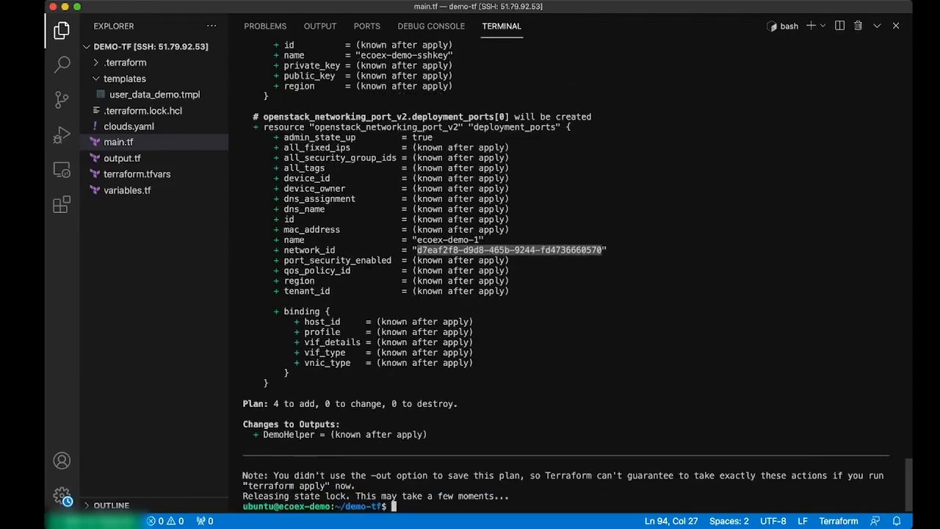
scroll("down", 3)
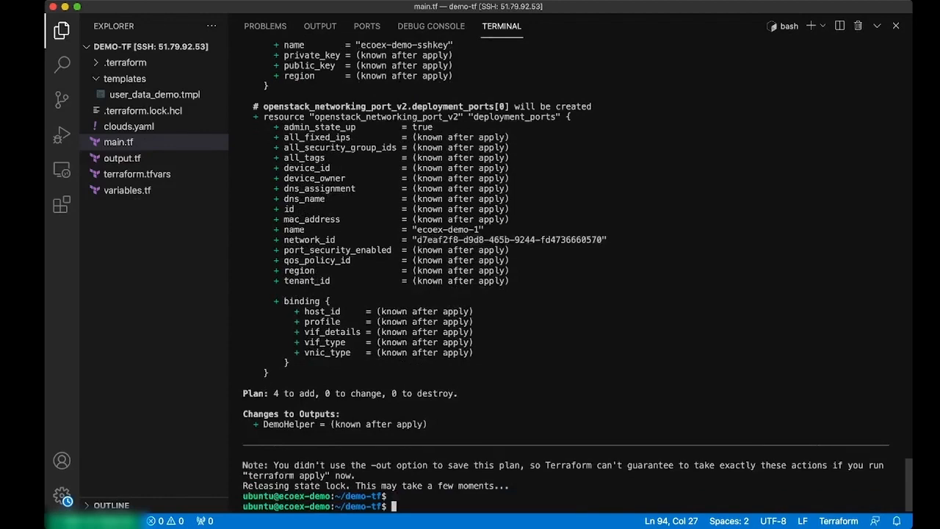
Run terraform apply and approve with yes to create the four resources.
type("terraform plan")
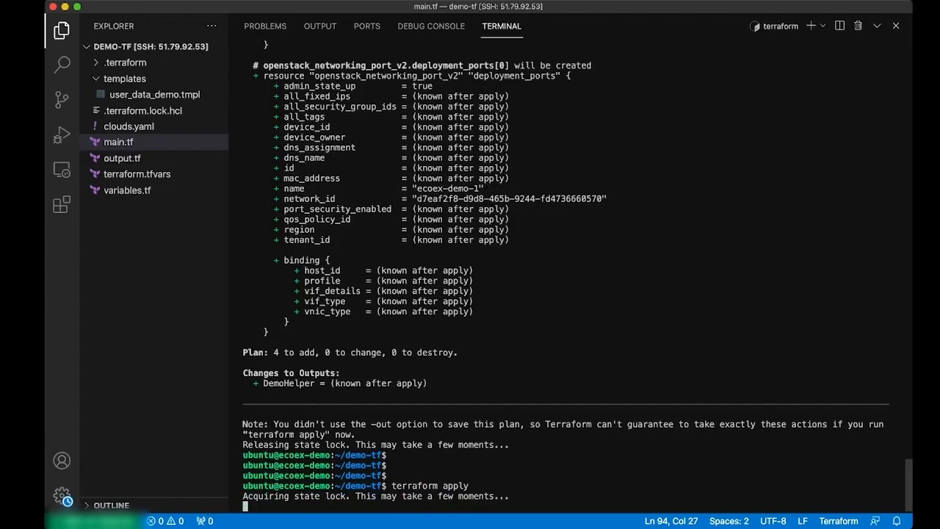
type("yes")
type("ssh ubuntu@51.161.80.15")
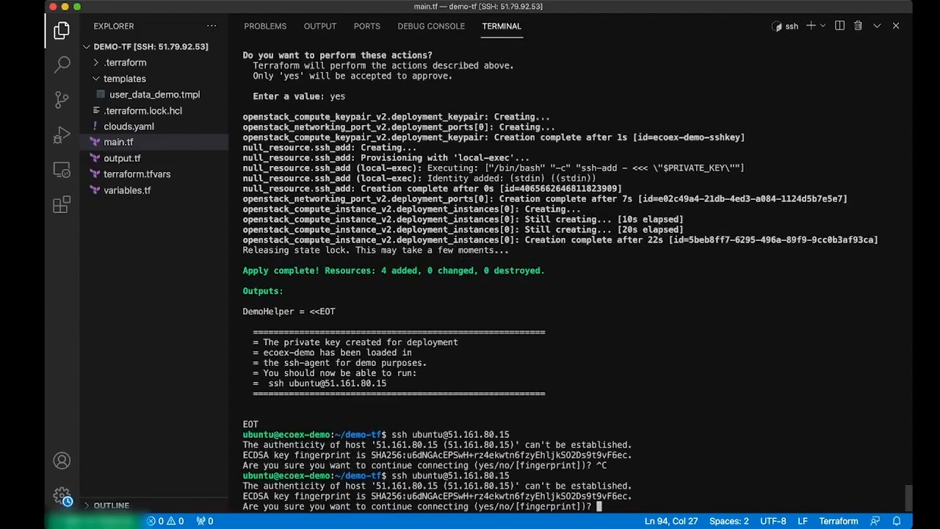
Accept the host key, then cat /tmp/terraform on the VM to show 'hello from ecoex-demo'.
type("yes")
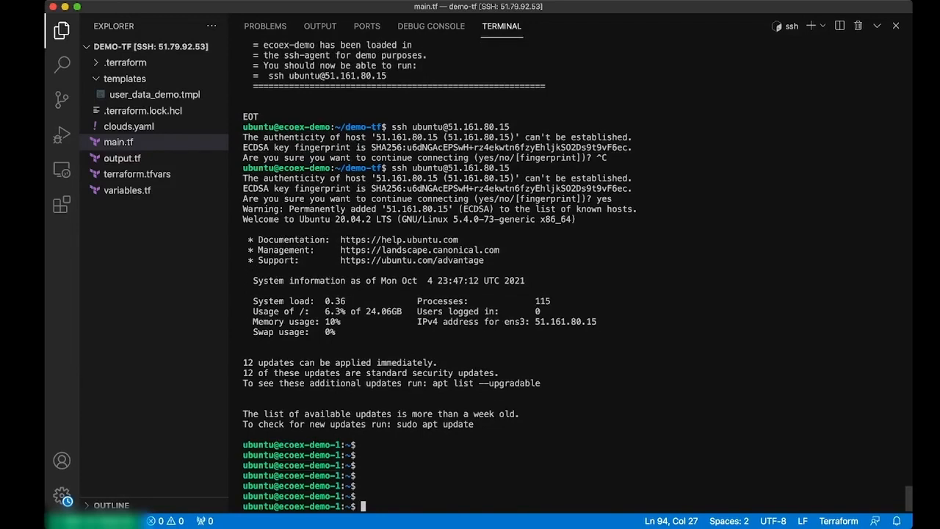
type("cat")
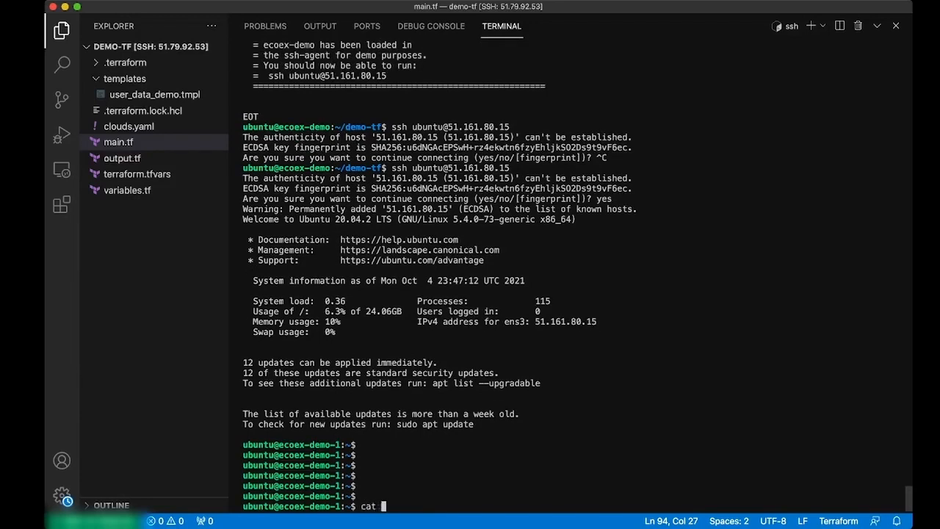
type("/tmp/")
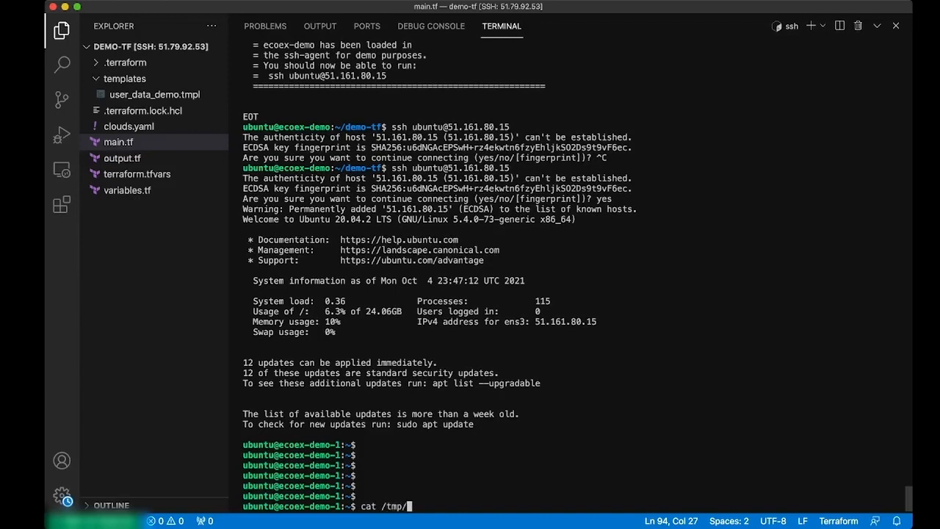
type("terraform")
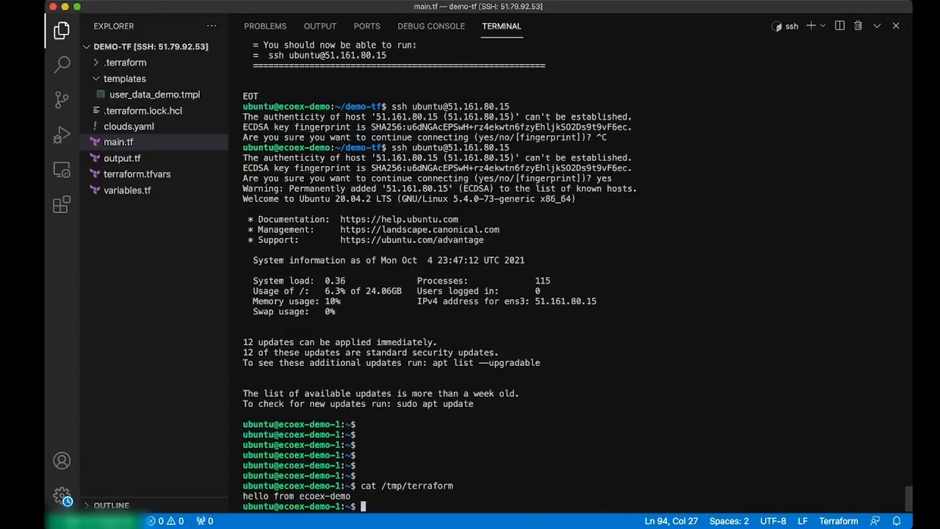
double_click(313, 496)
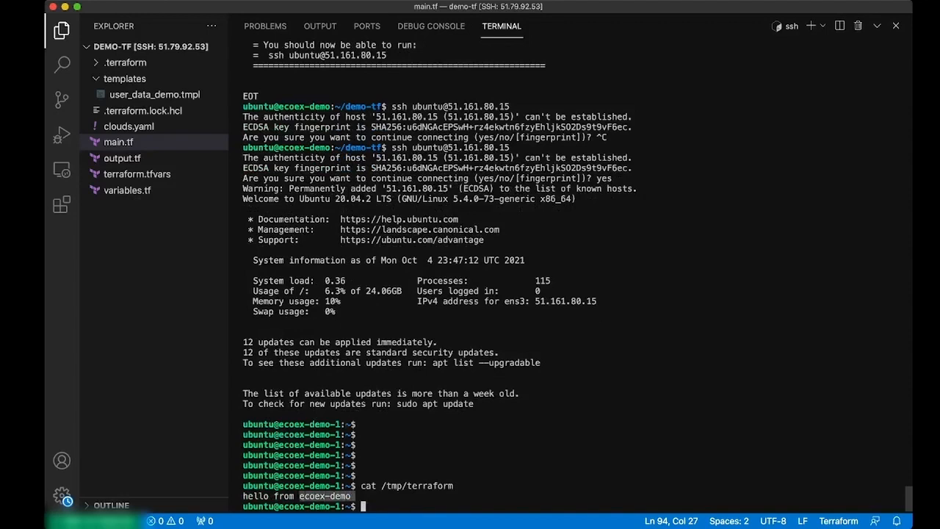